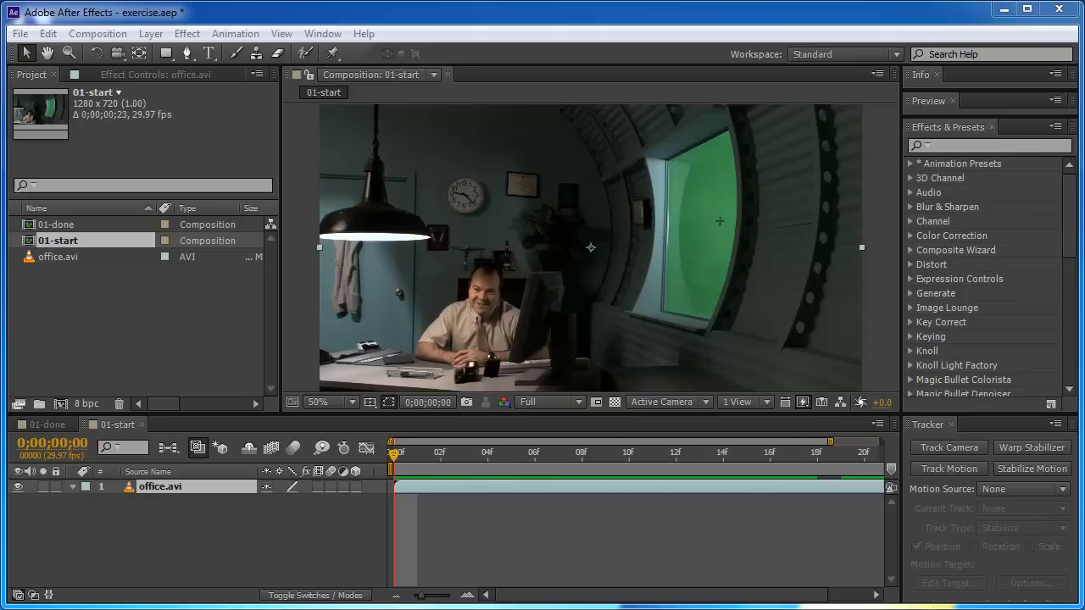
mouse_move(715, 284)
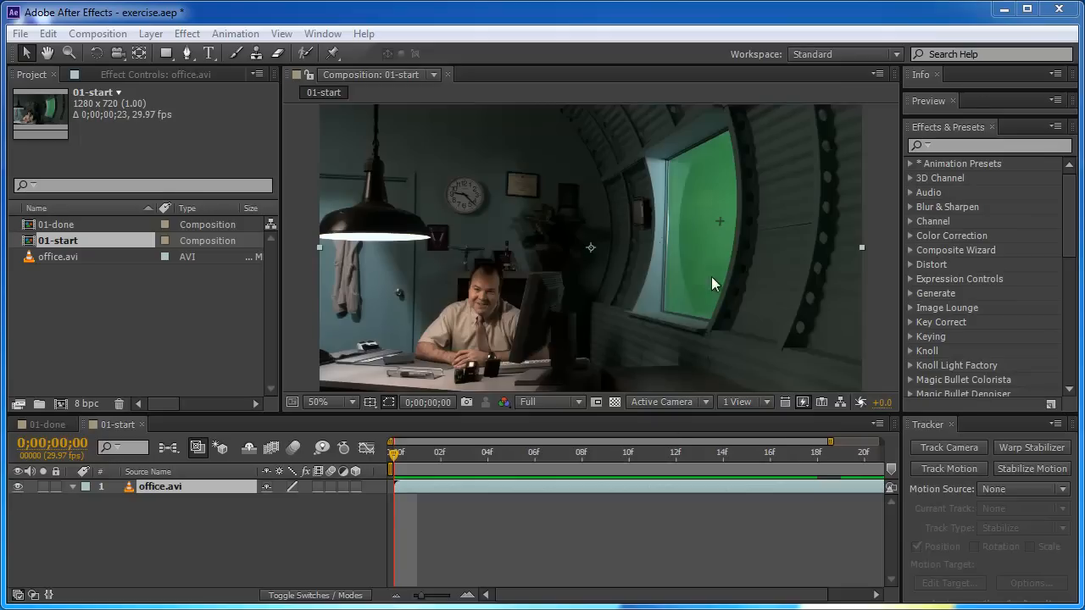
mouse_move(708, 261)
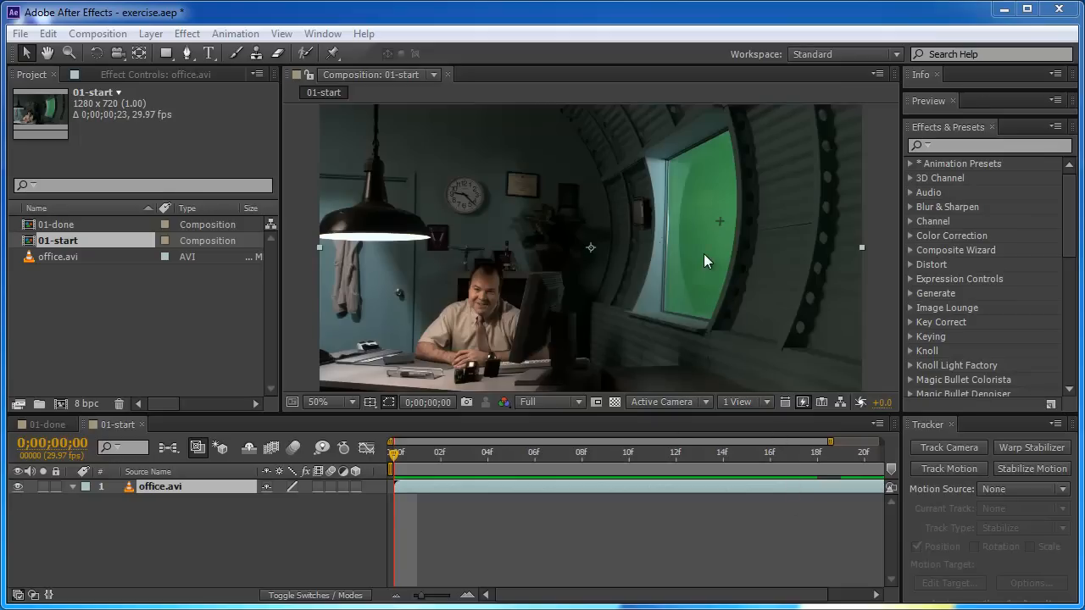
mouse_move(721, 232)
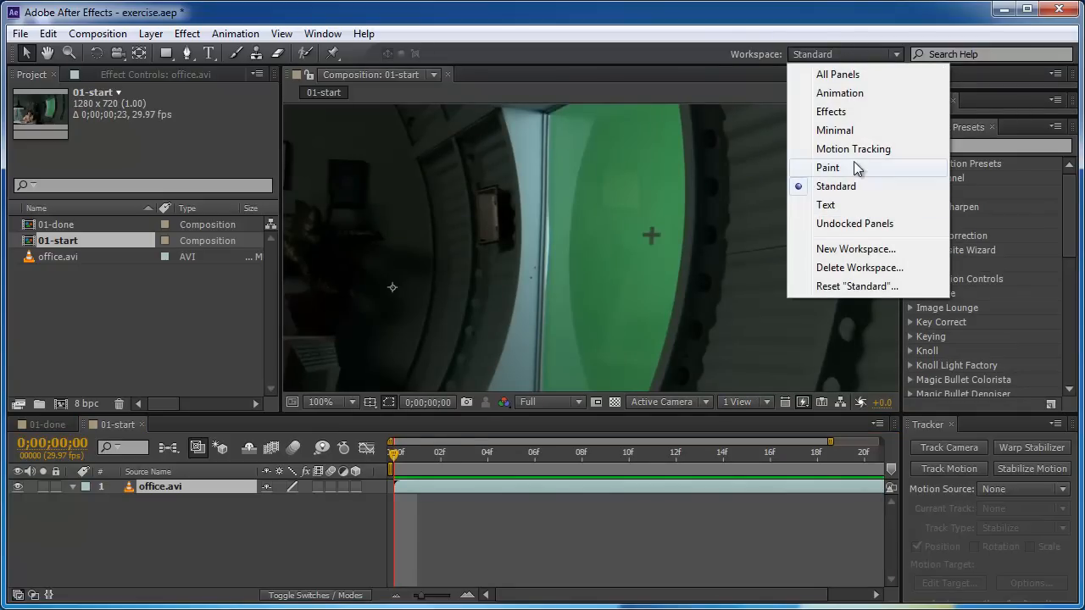
- Switch to the Motion Tracking workspace and create a position tracker on office.avi
click(853, 148)
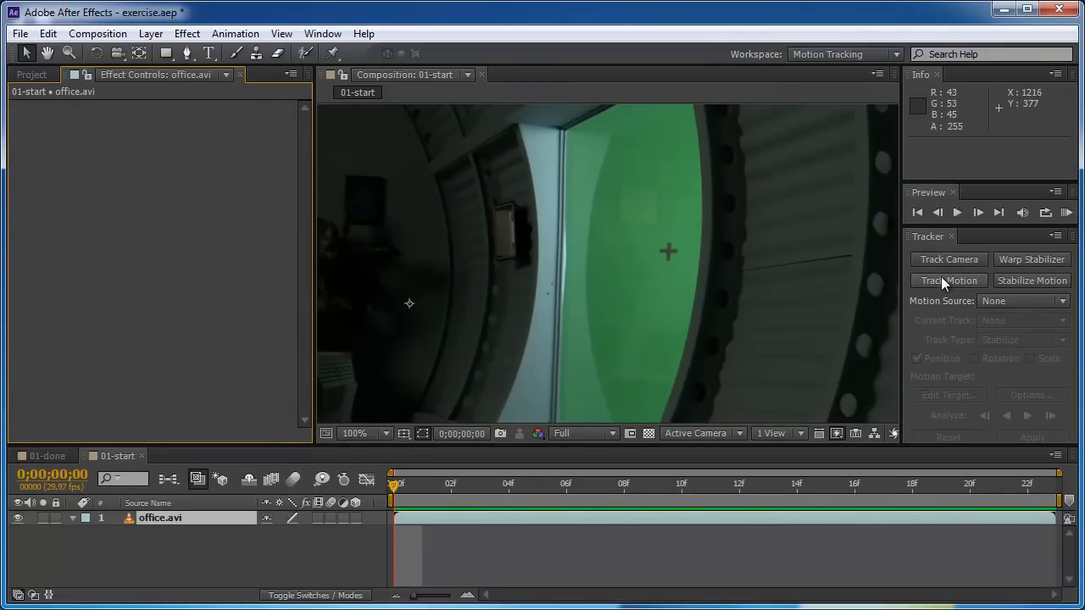
click(948, 281)
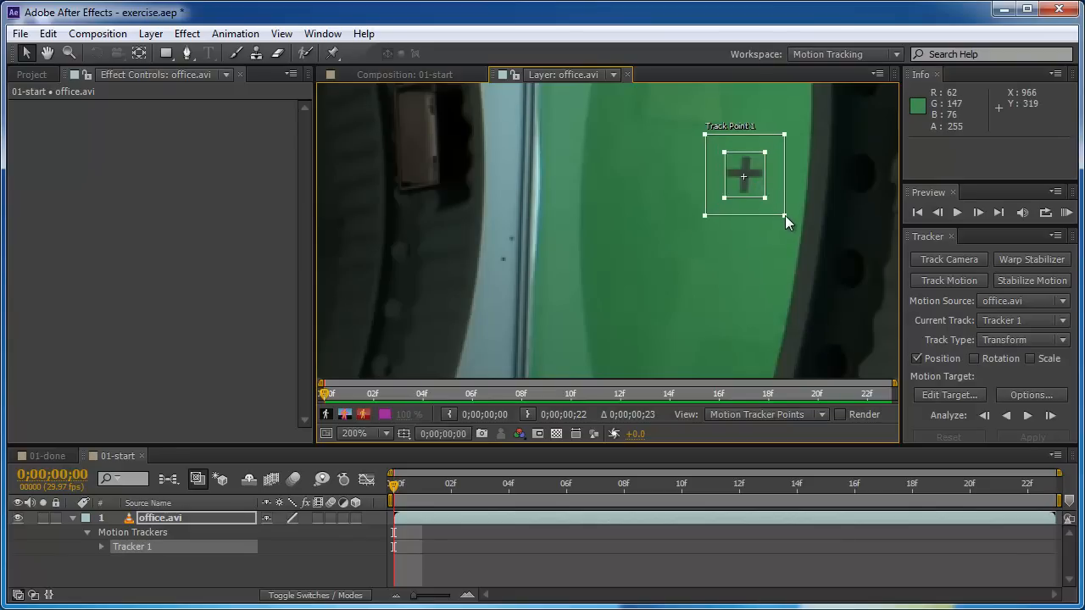
- Enlarge Track Point 1's outer search region around the cross marker
drag(775, 216, 810, 241)
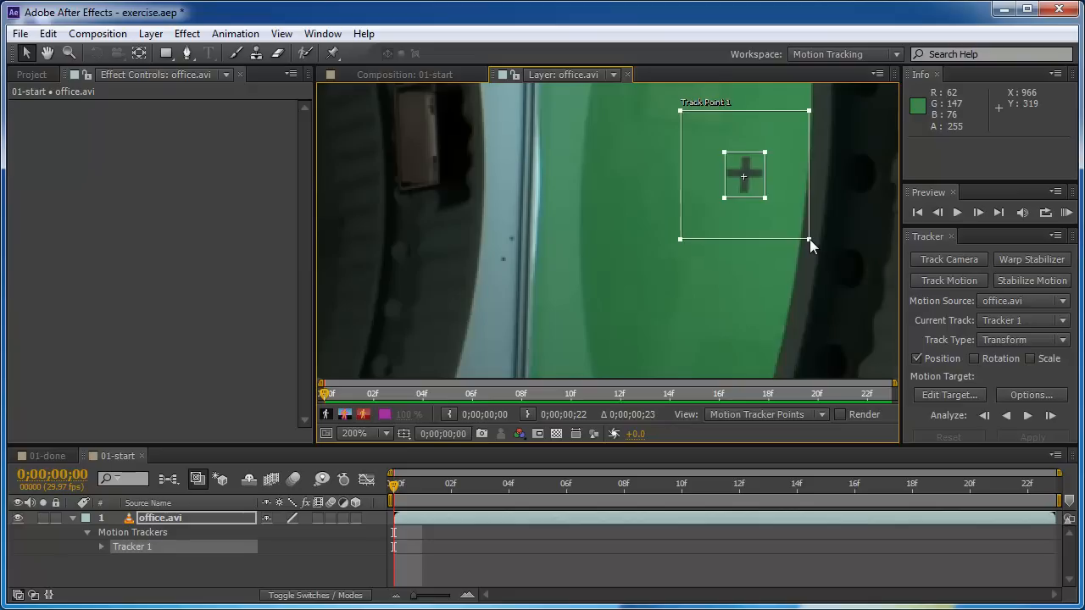
mouse_move(780, 225)
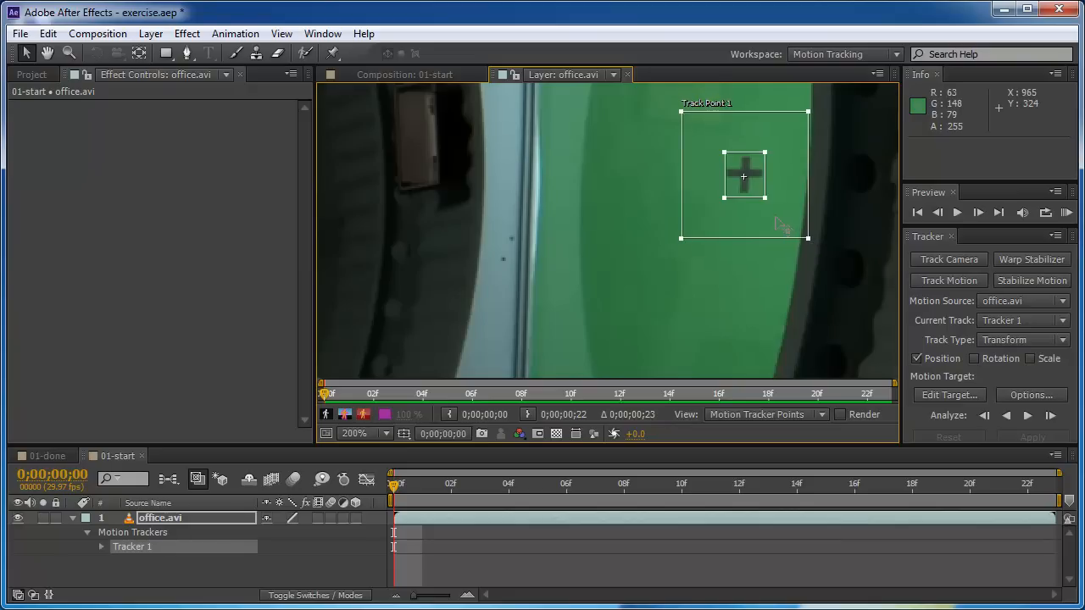
mouse_move(708, 262)
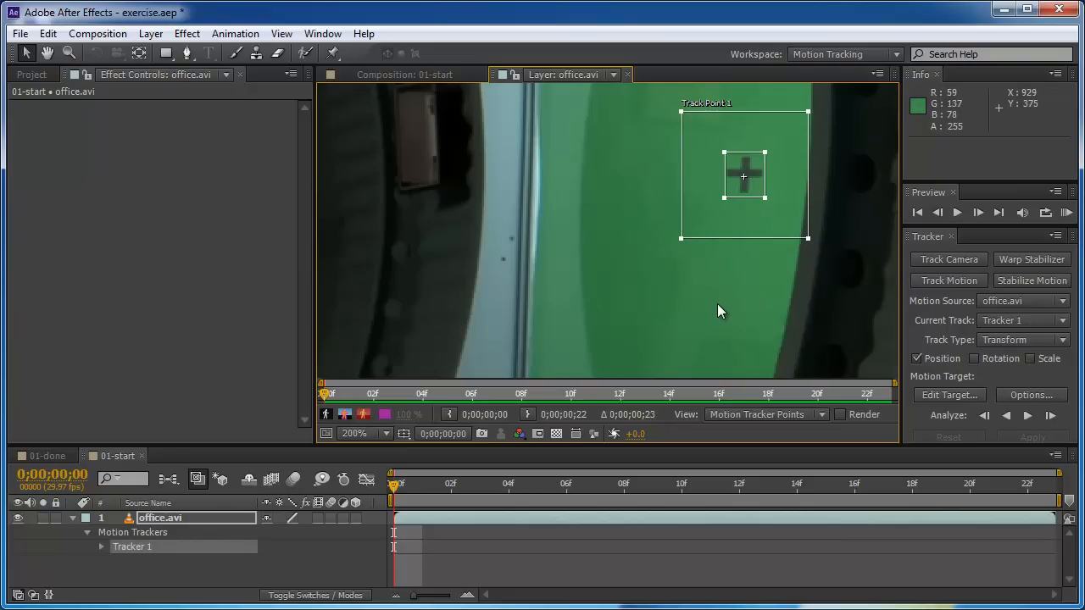
mouse_move(772, 219)
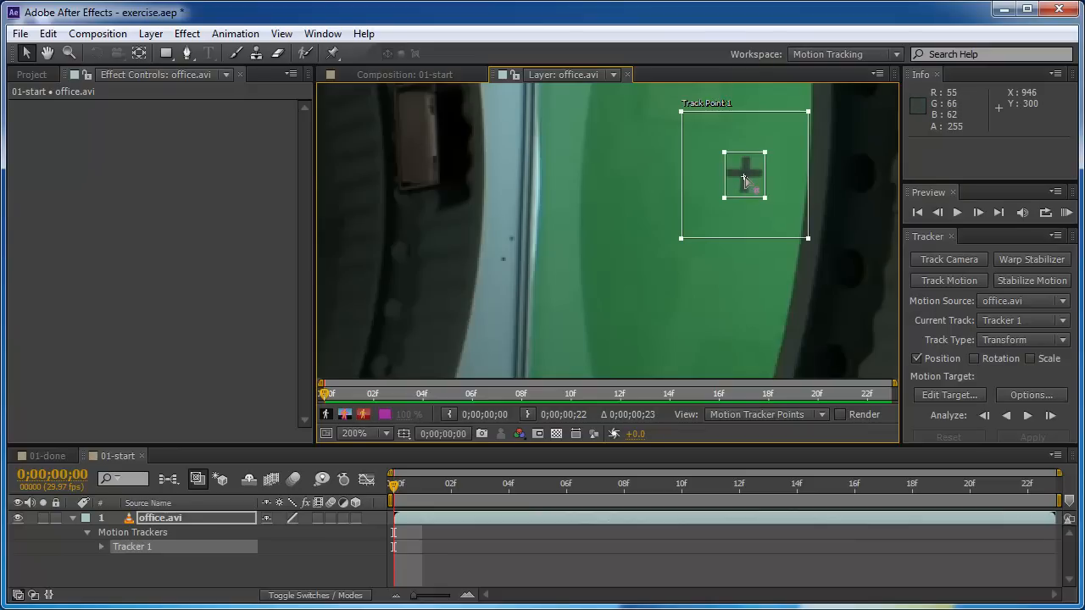
mouse_move(748, 212)
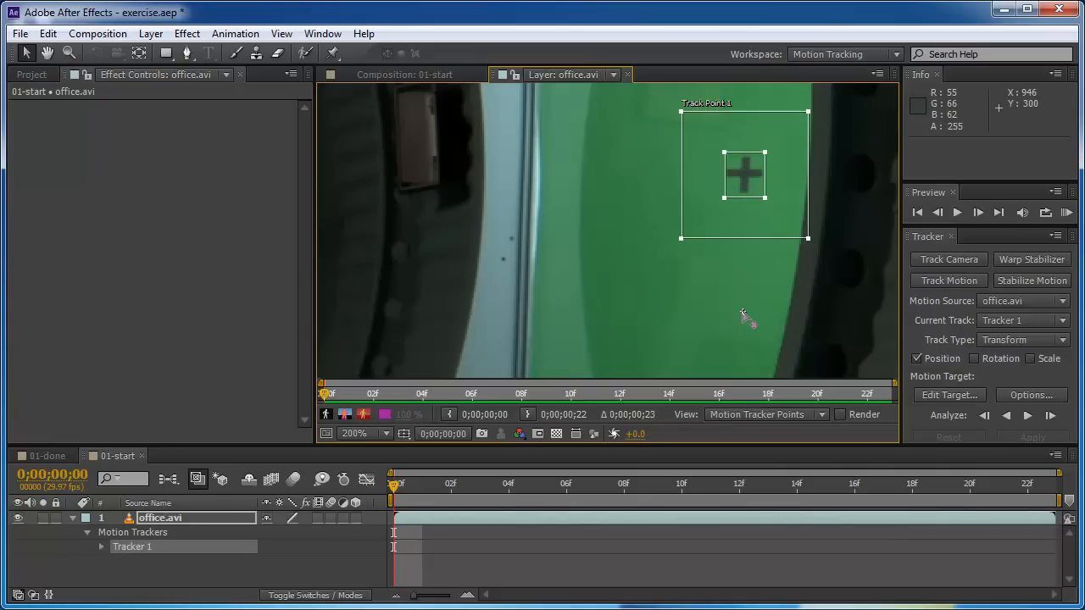
mouse_move(744, 314)
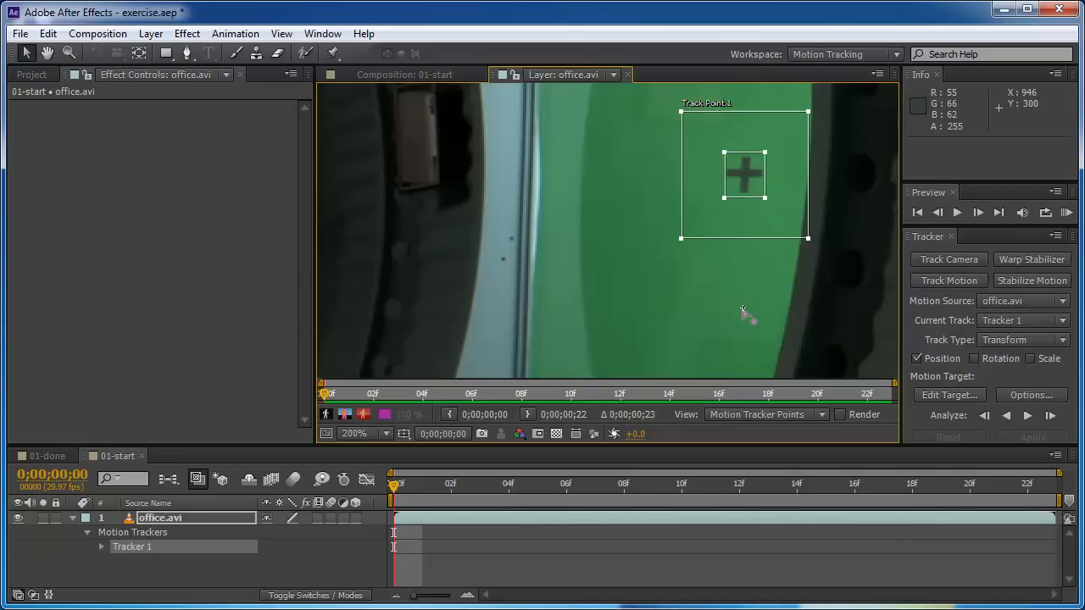
mouse_move(754, 283)
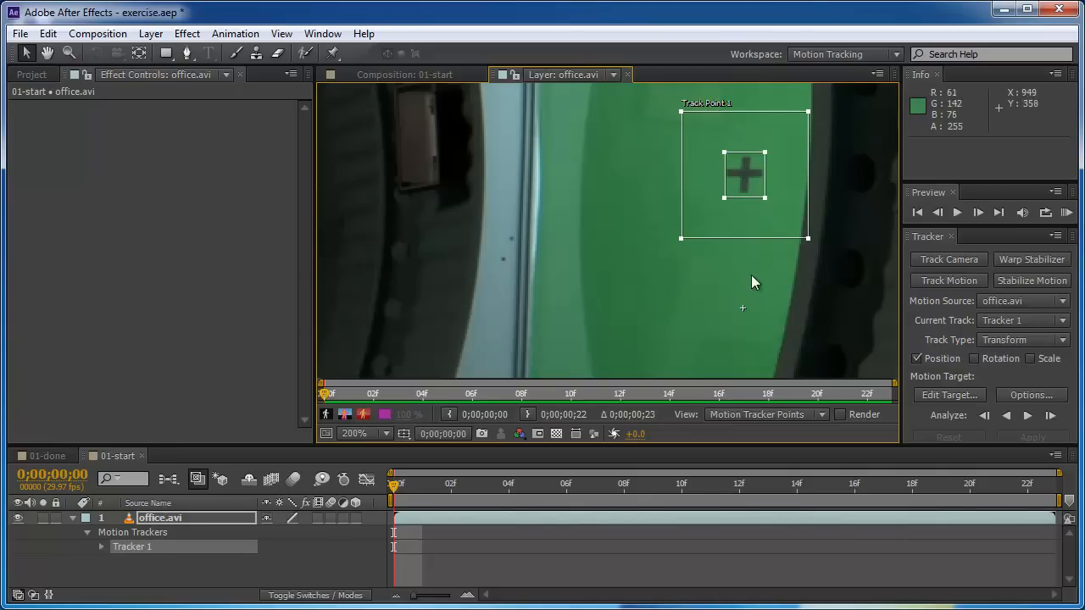
mouse_move(743, 308)
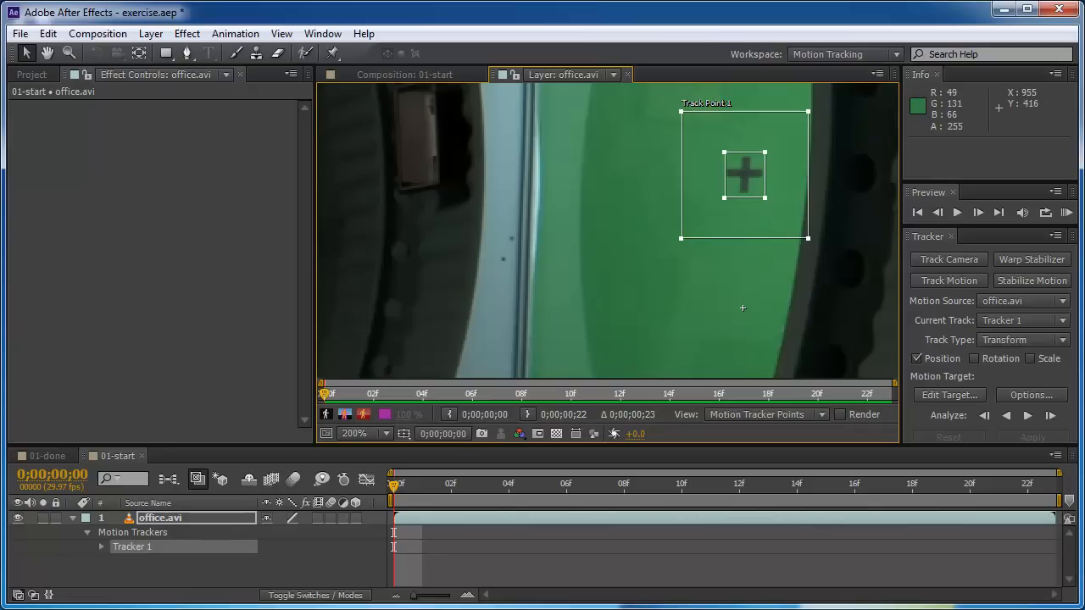
mouse_move(765, 274)
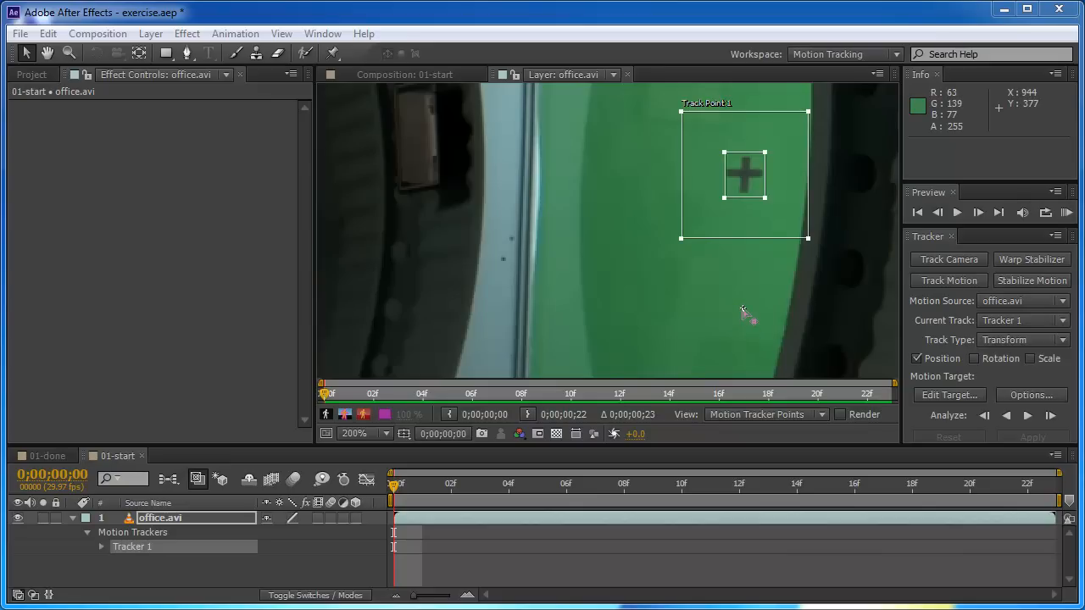
mouse_move(744, 311)
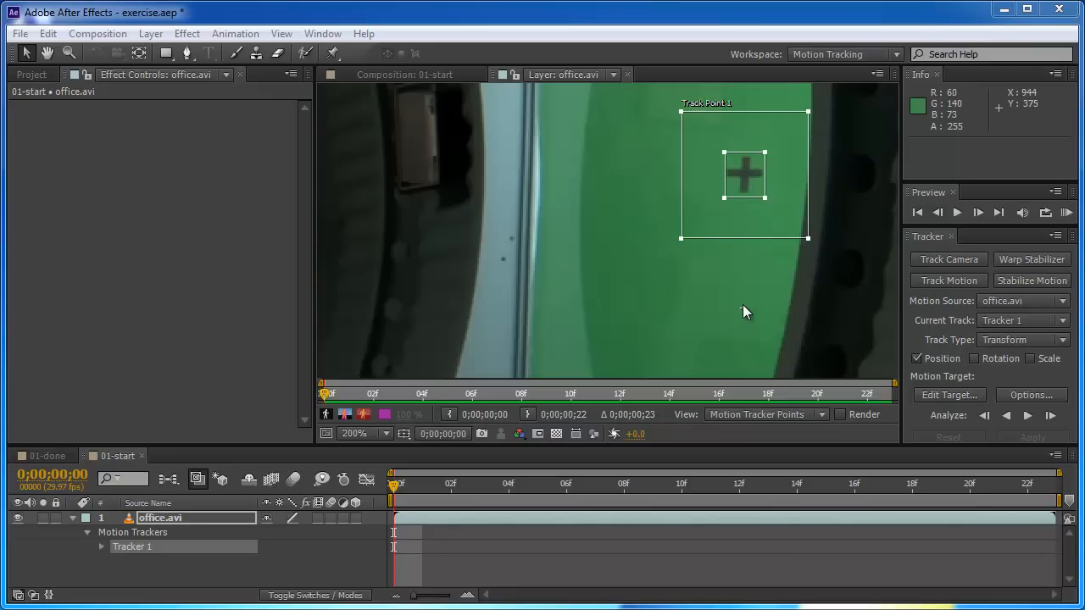
mouse_move(730, 298)
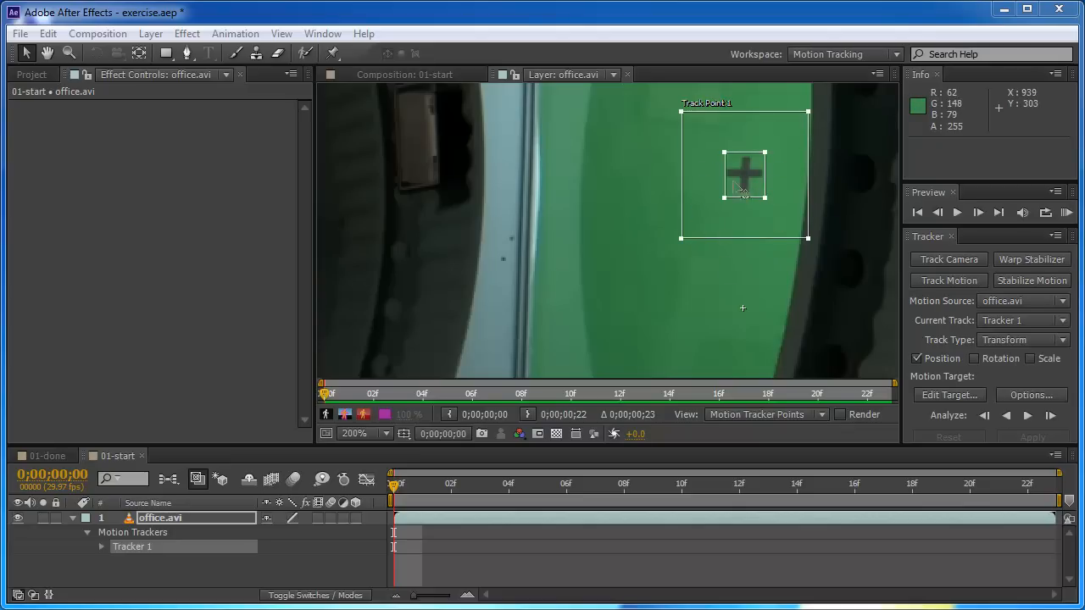
mouse_move(742, 188)
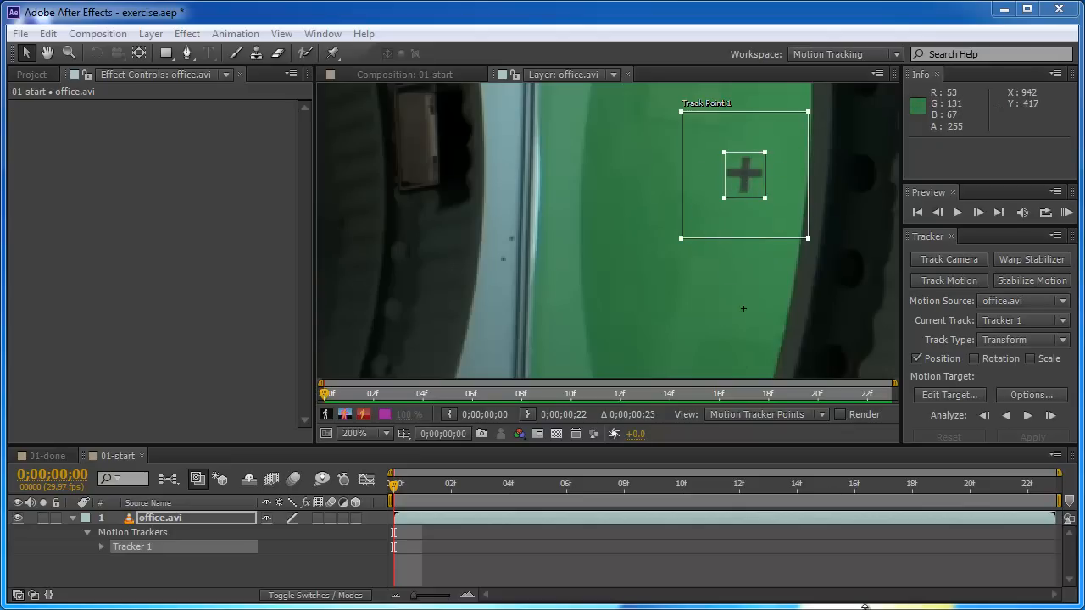
mouse_move(744, 315)
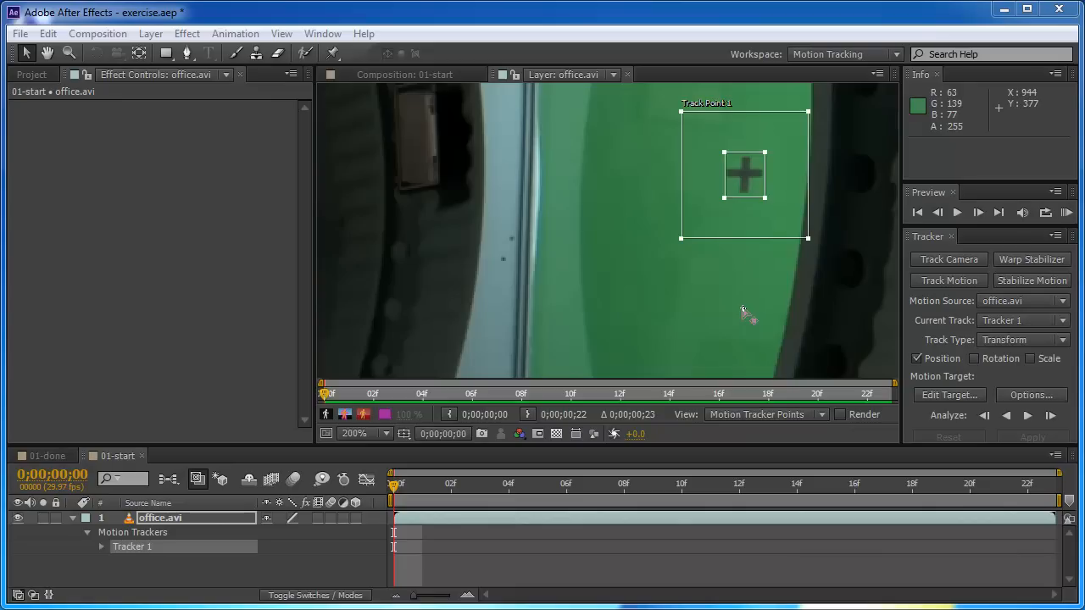
mouse_move(742, 308)
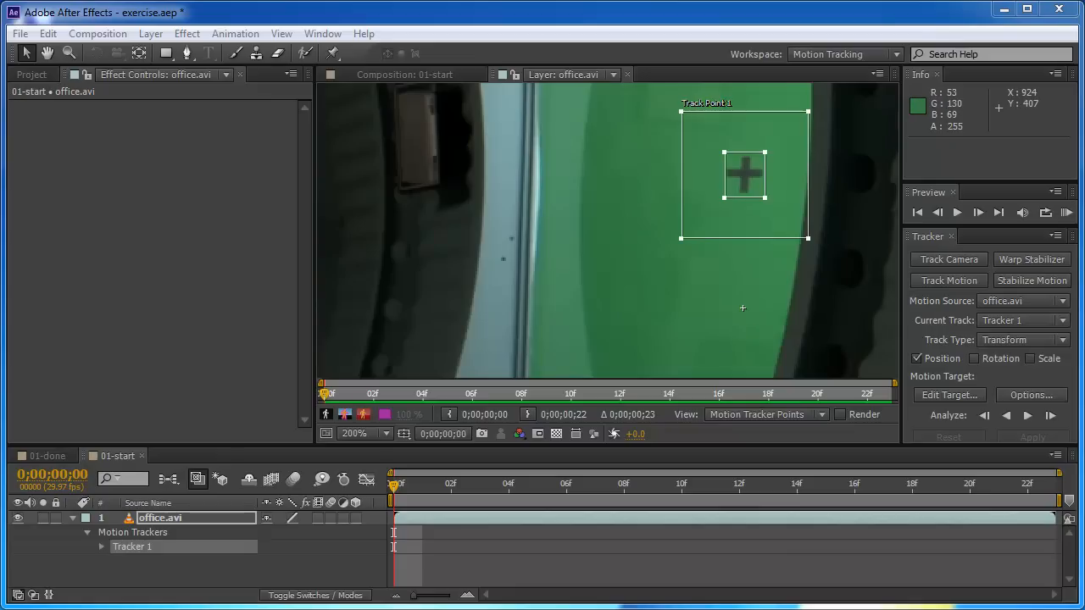
mouse_move(1034, 349)
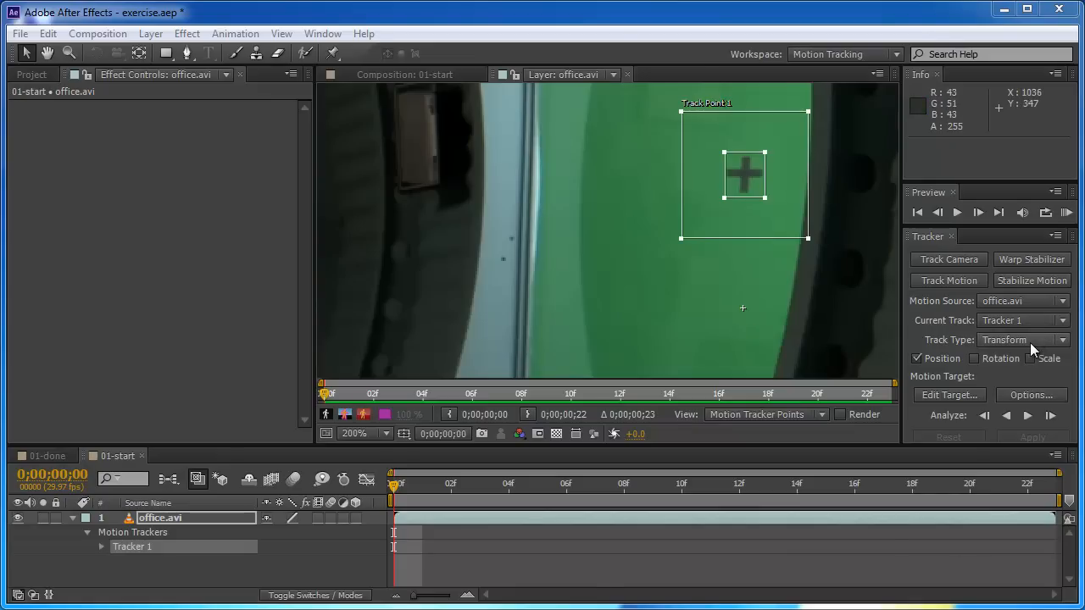
- Set Tracker 1's track type to Raw
click(1023, 339)
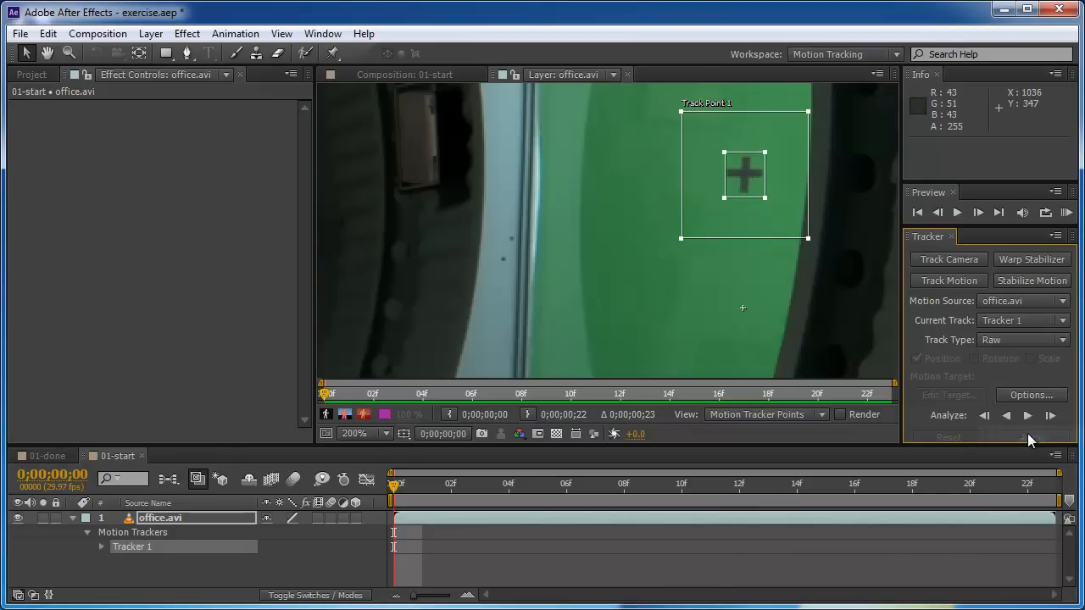
mouse_move(1004, 350)
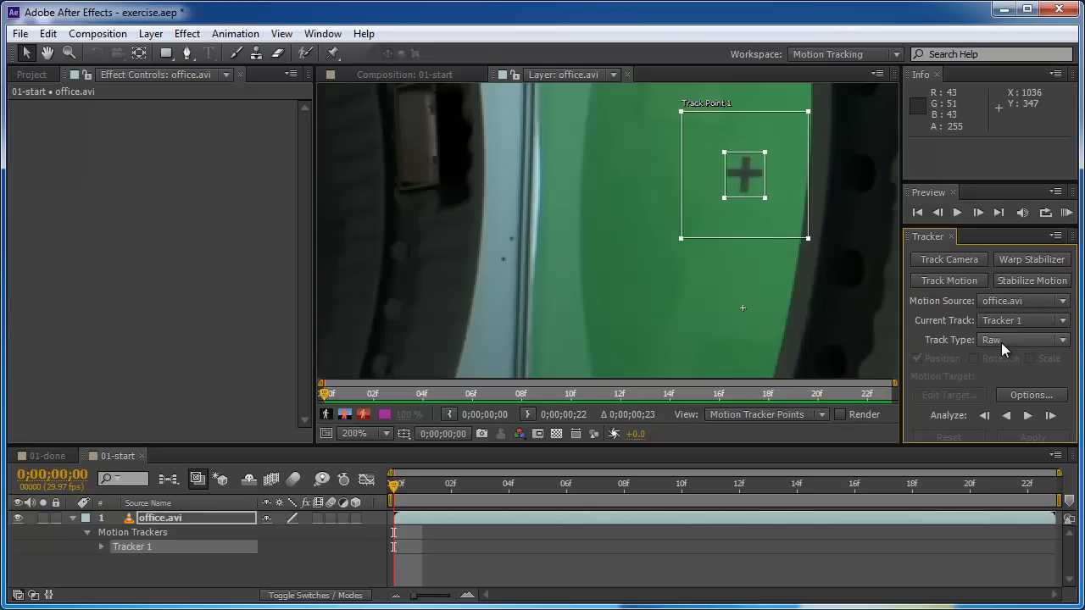
mouse_move(1008, 350)
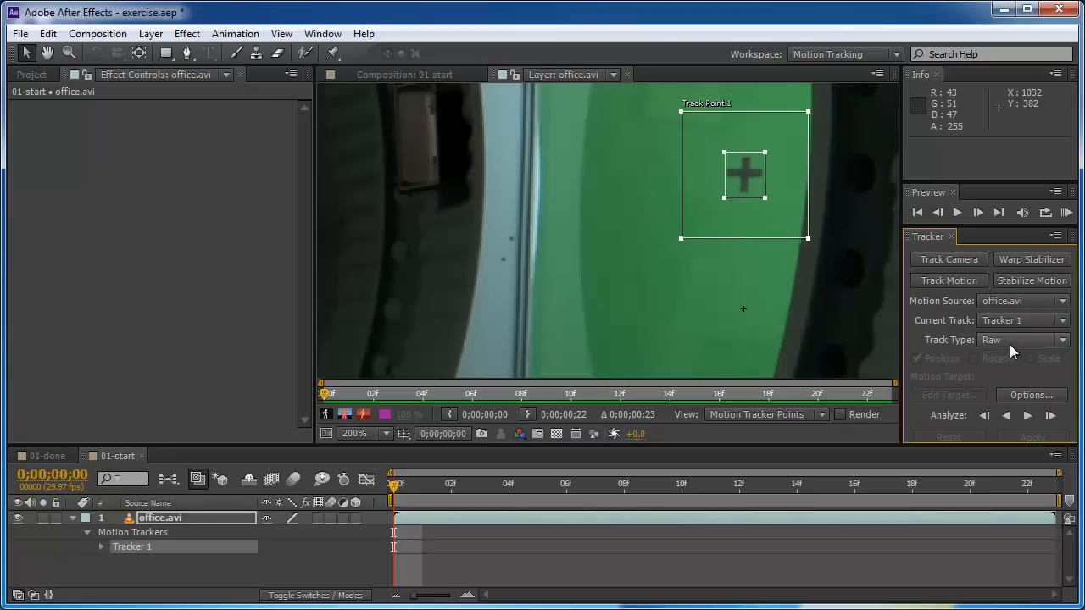
mouse_move(1009, 347)
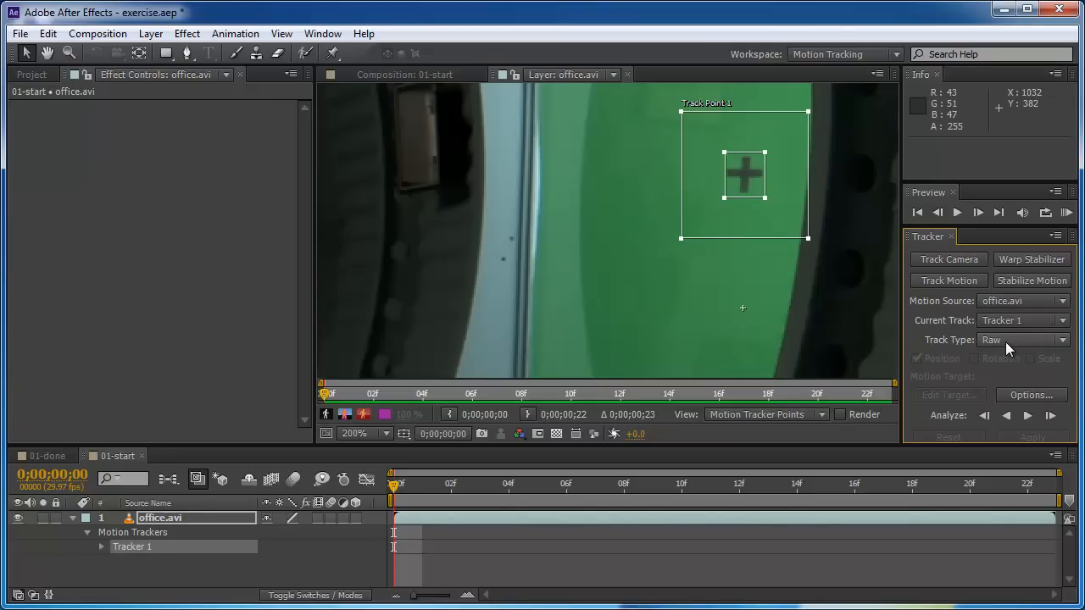
mouse_move(1004, 346)
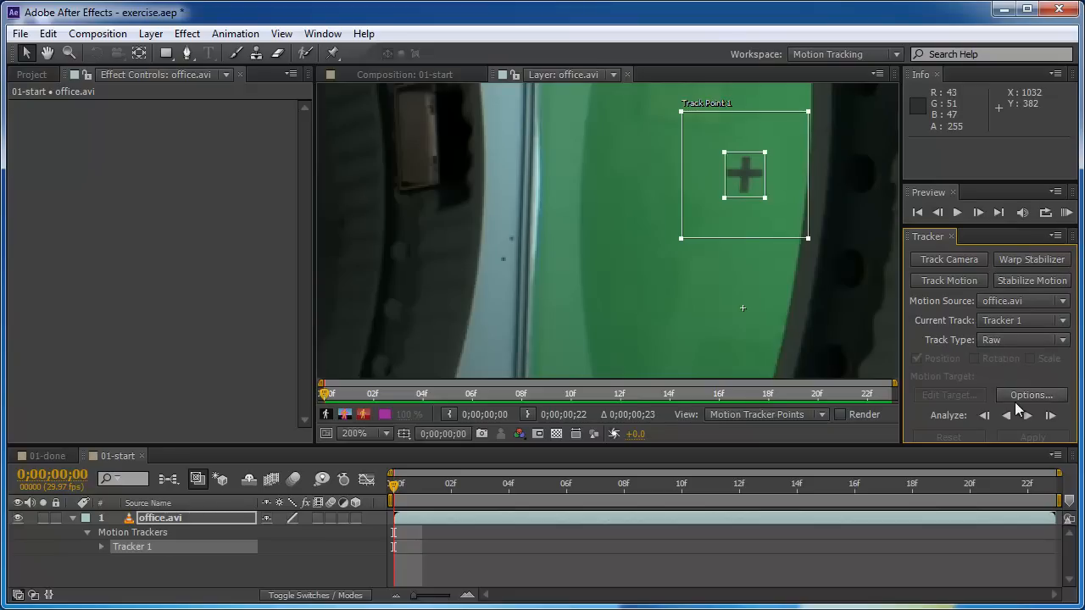
mouse_move(1023, 411)
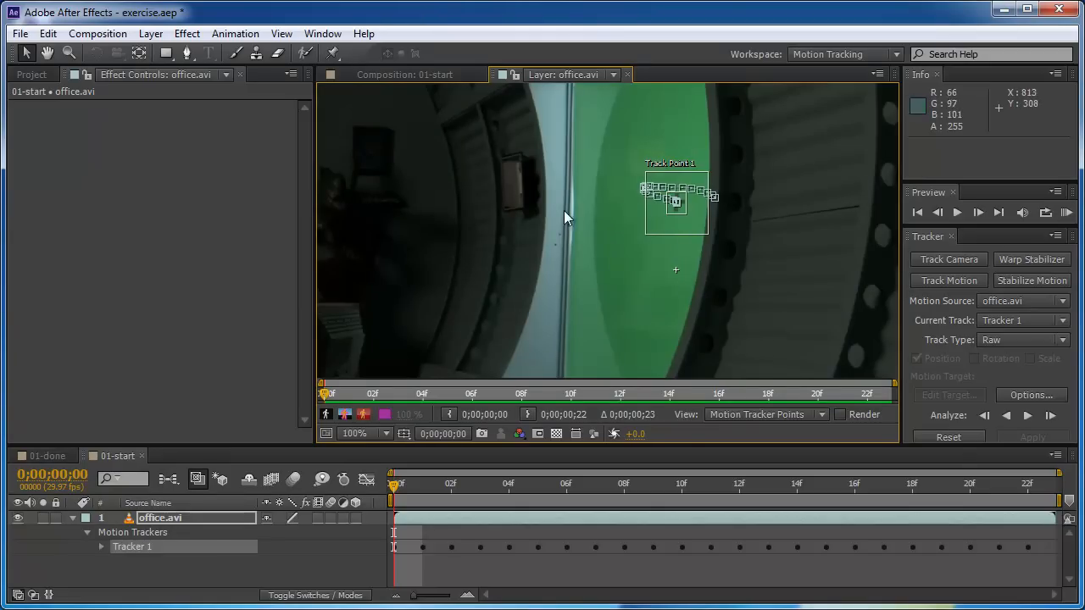
mouse_move(702, 260)
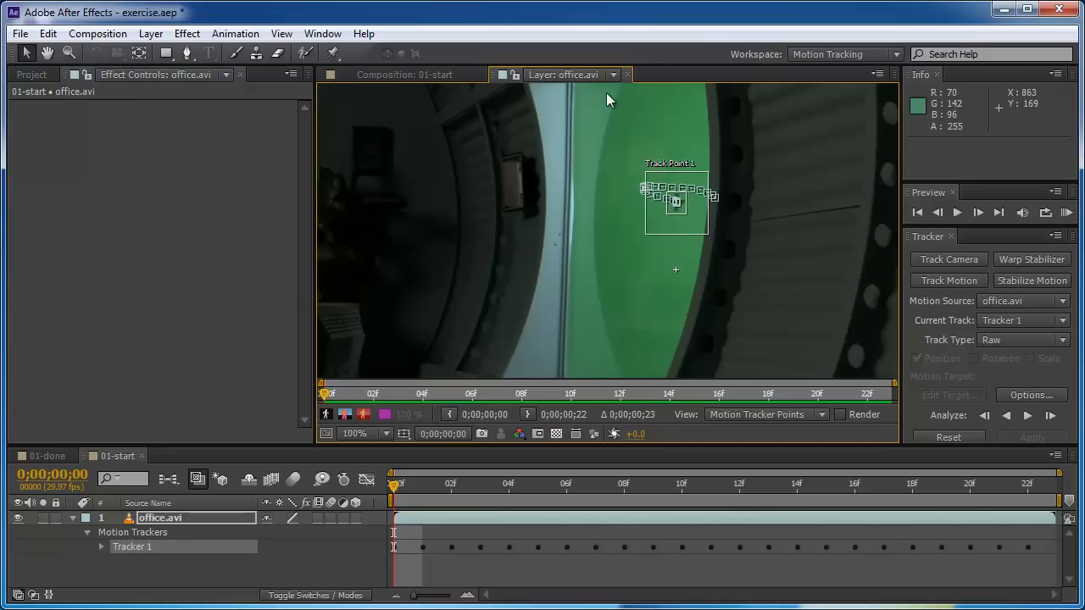
mouse_move(562, 83)
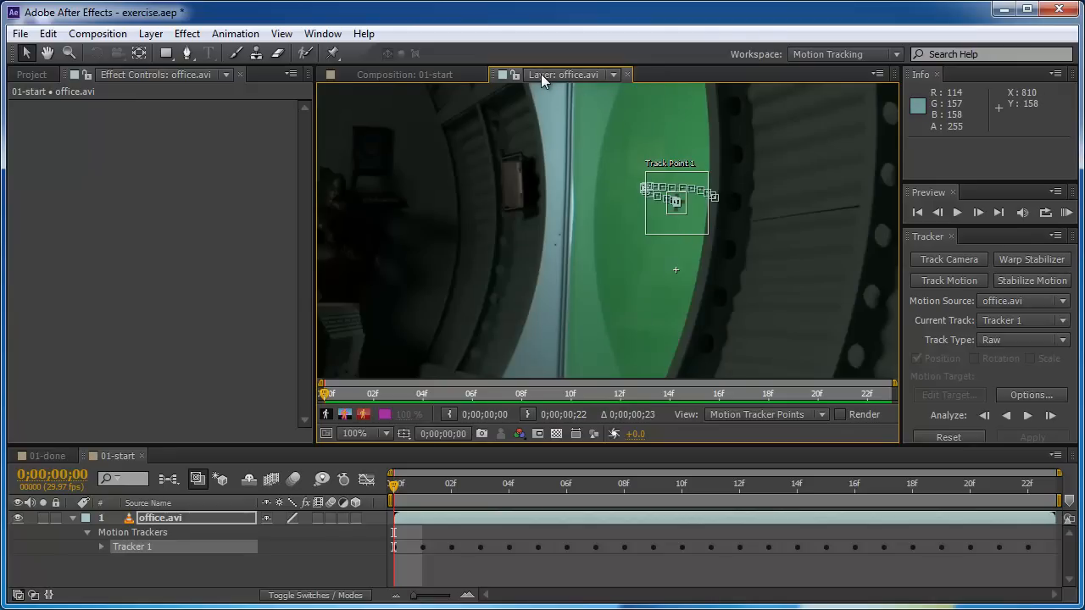
mouse_move(773, 178)
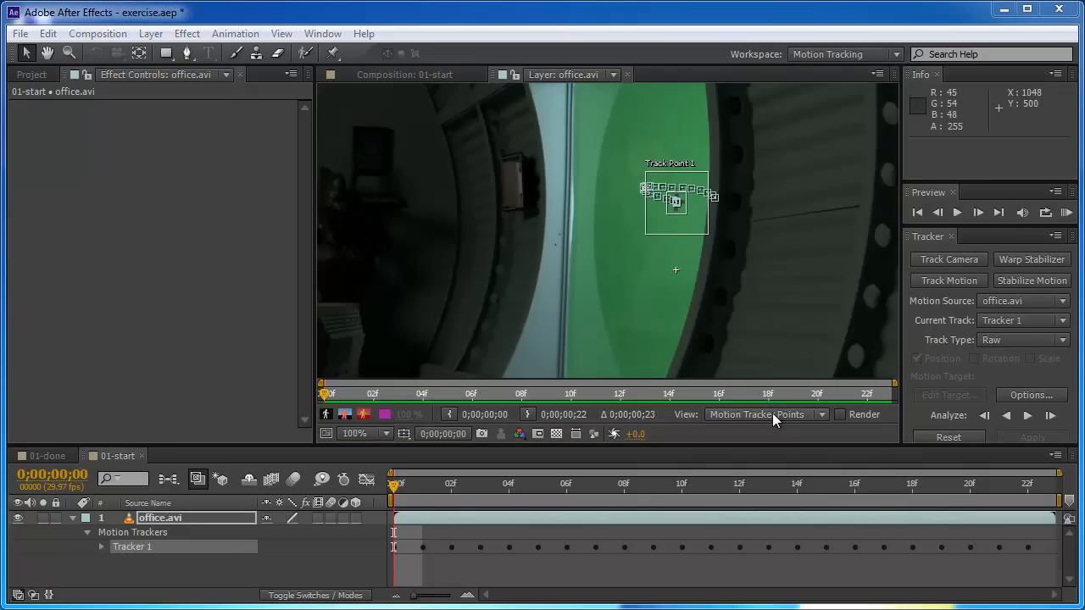
- Set the Layer panel View to None, hiding Track Point 1 and its path
click(763, 414)
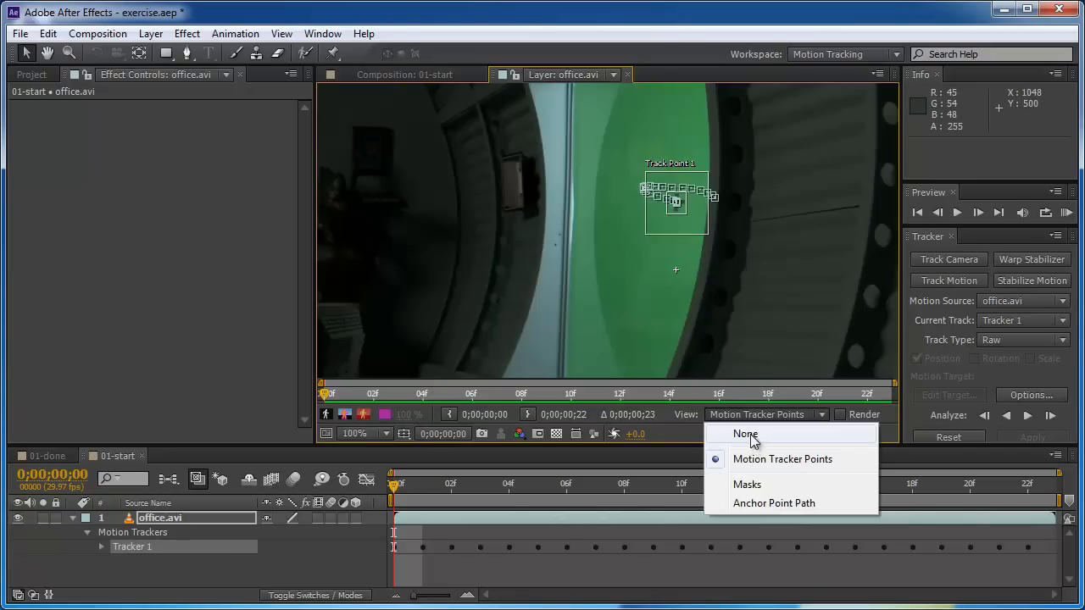
click(744, 434)
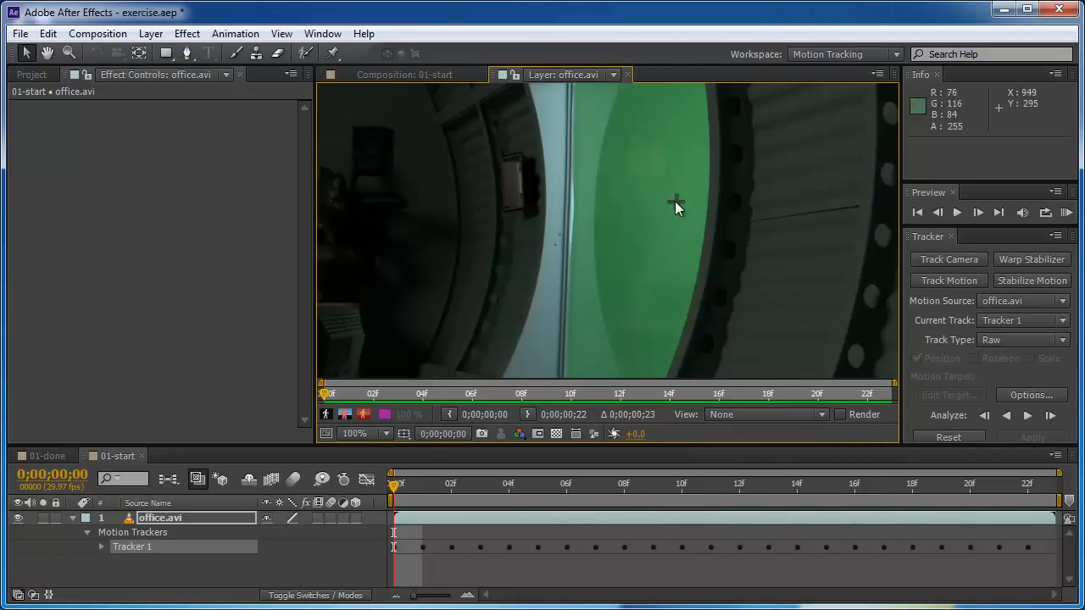
mouse_move(717, 295)
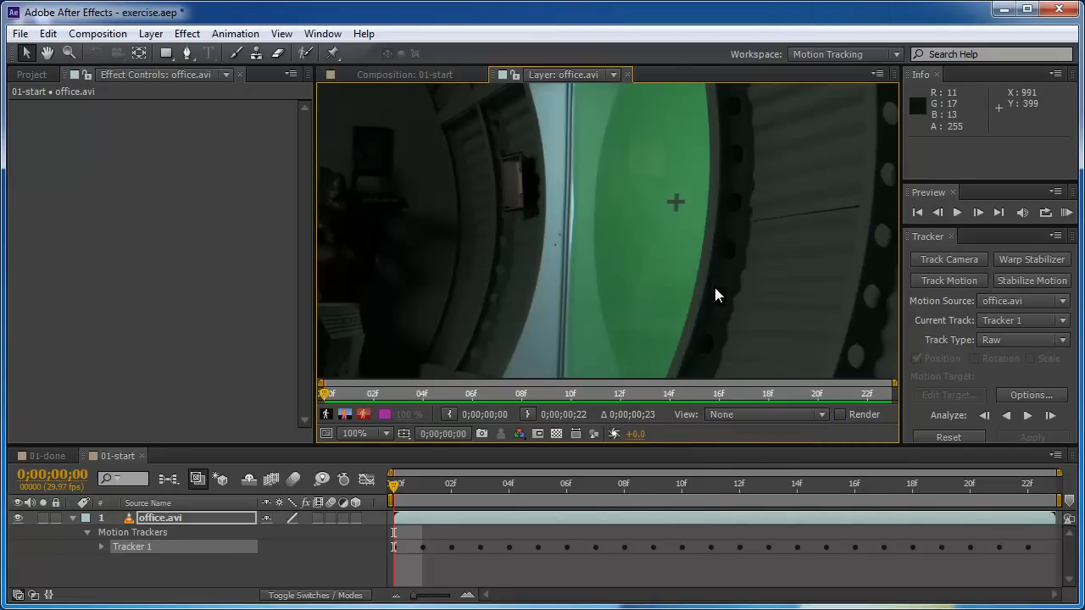
mouse_move(701, 252)
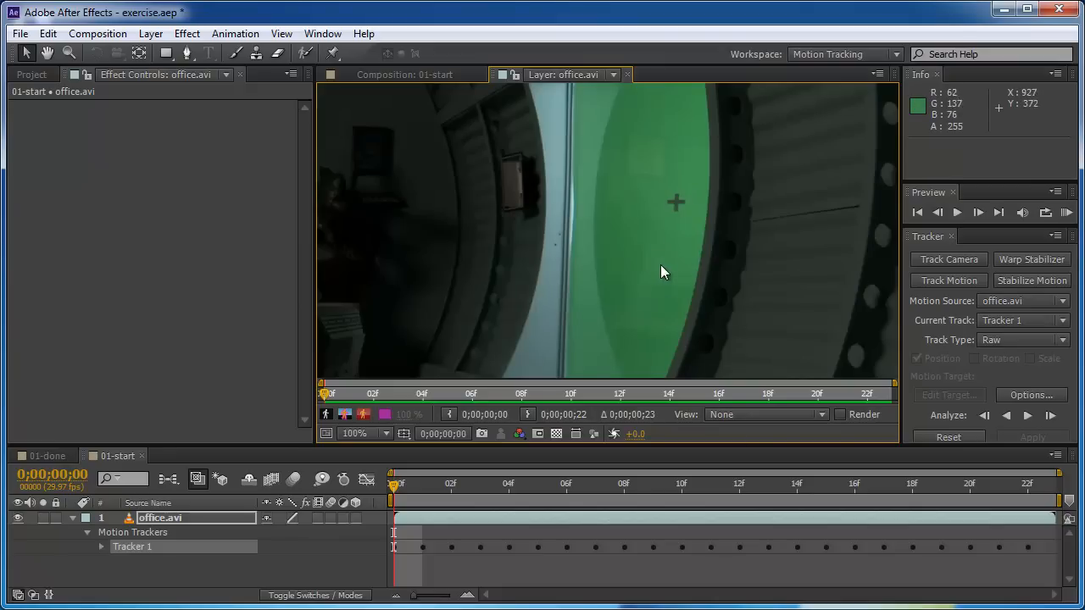
mouse_move(678, 202)
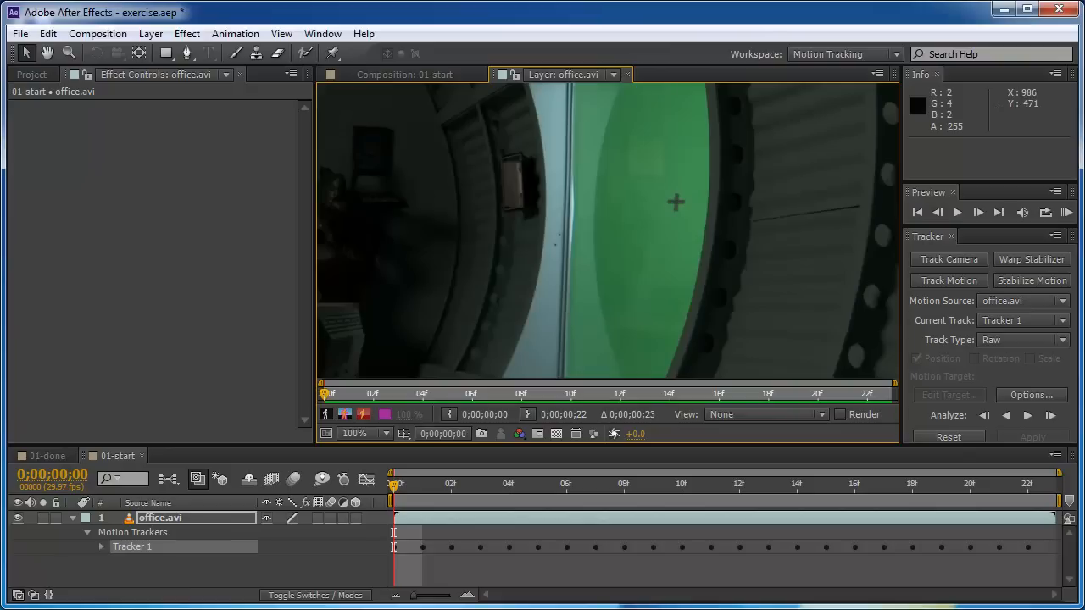
click(843, 54)
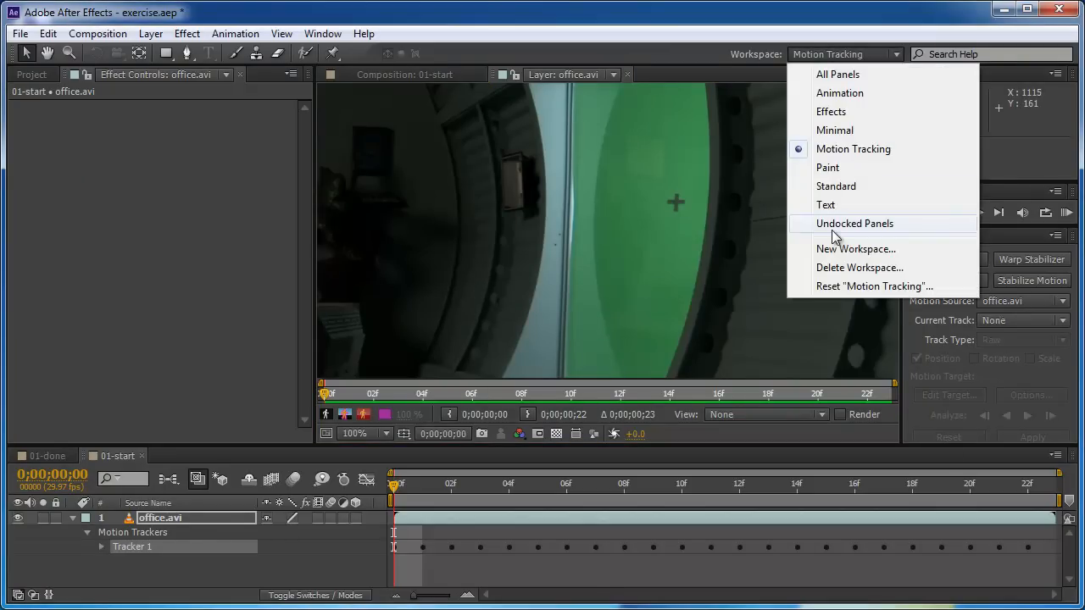
- Switch to the Paint workspace and pick the Clone Stamp with a 50 px soft brush
click(827, 167)
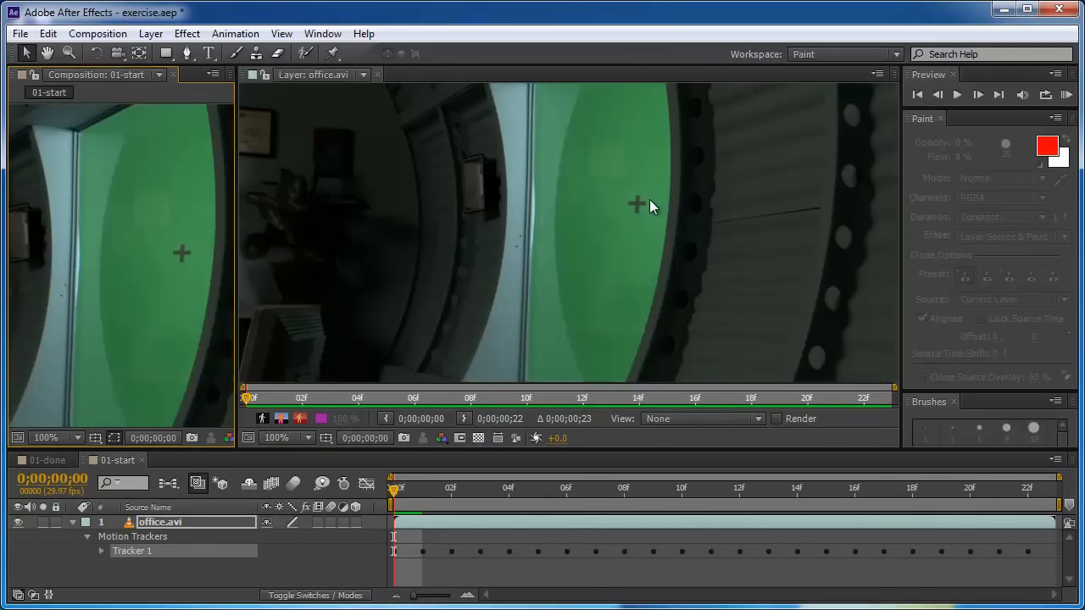
mouse_move(338, 212)
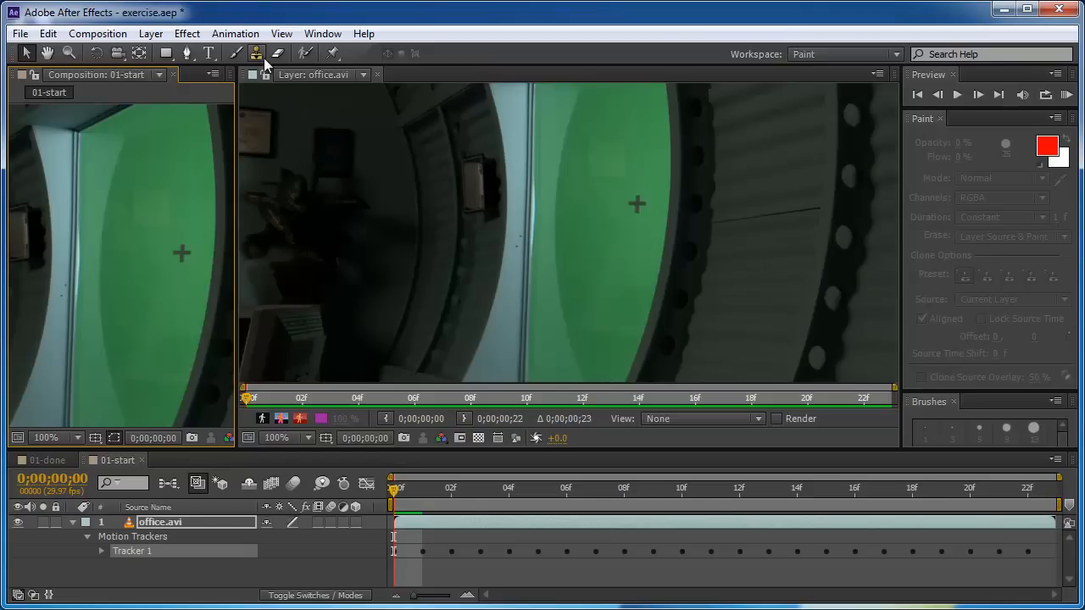
click(256, 53)
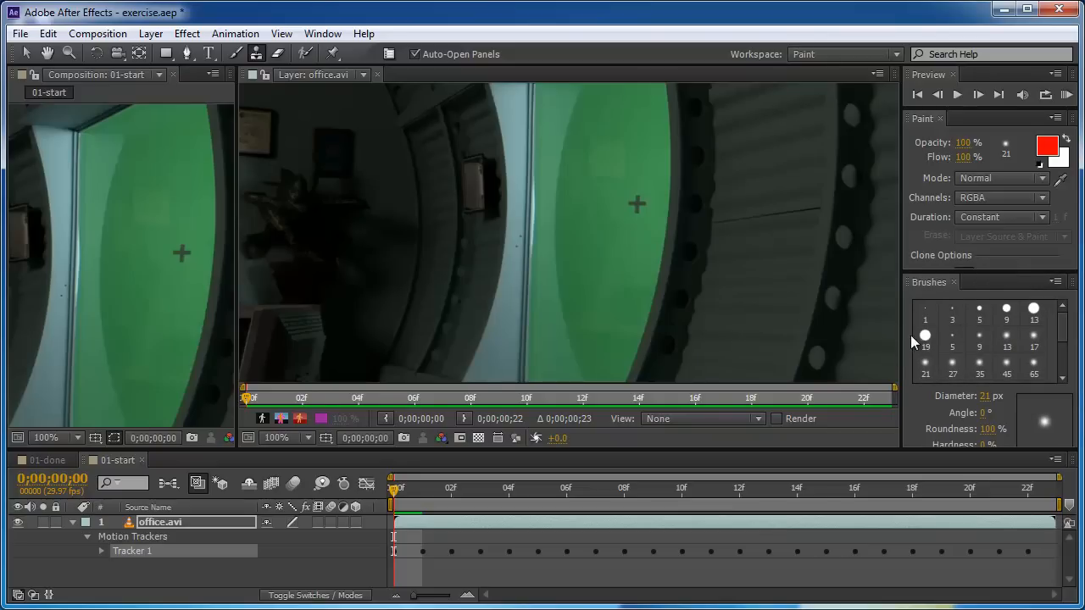
mouse_move(979, 369)
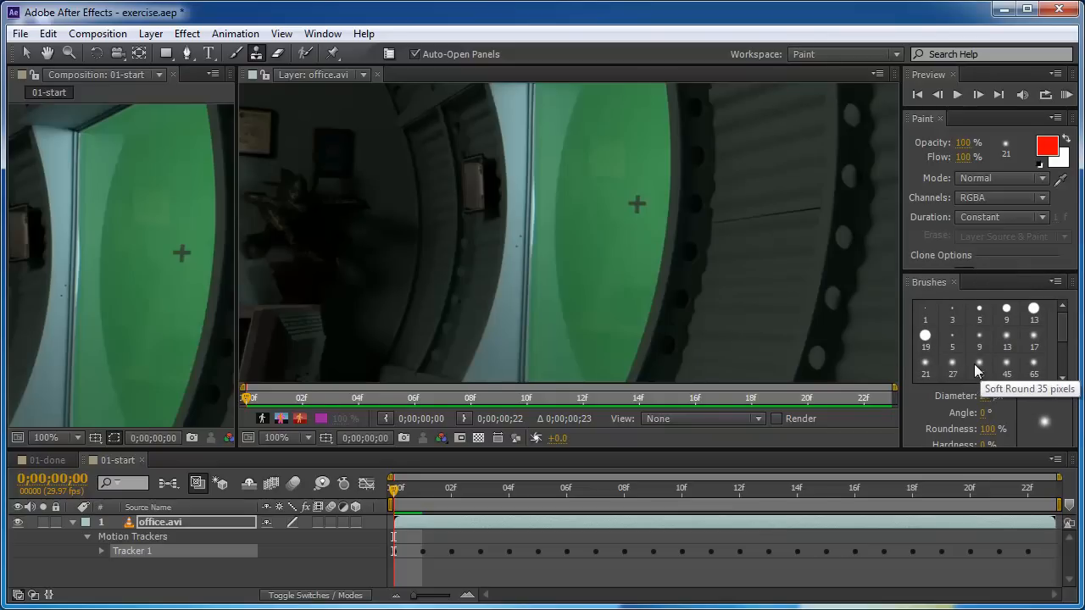
click(979, 370)
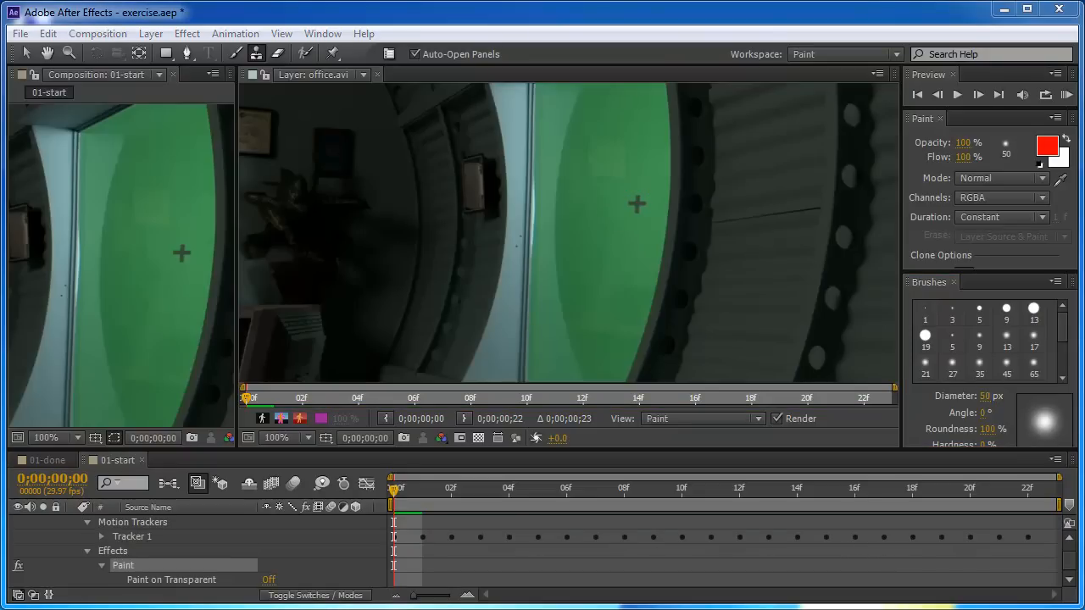
mouse_move(634, 272)
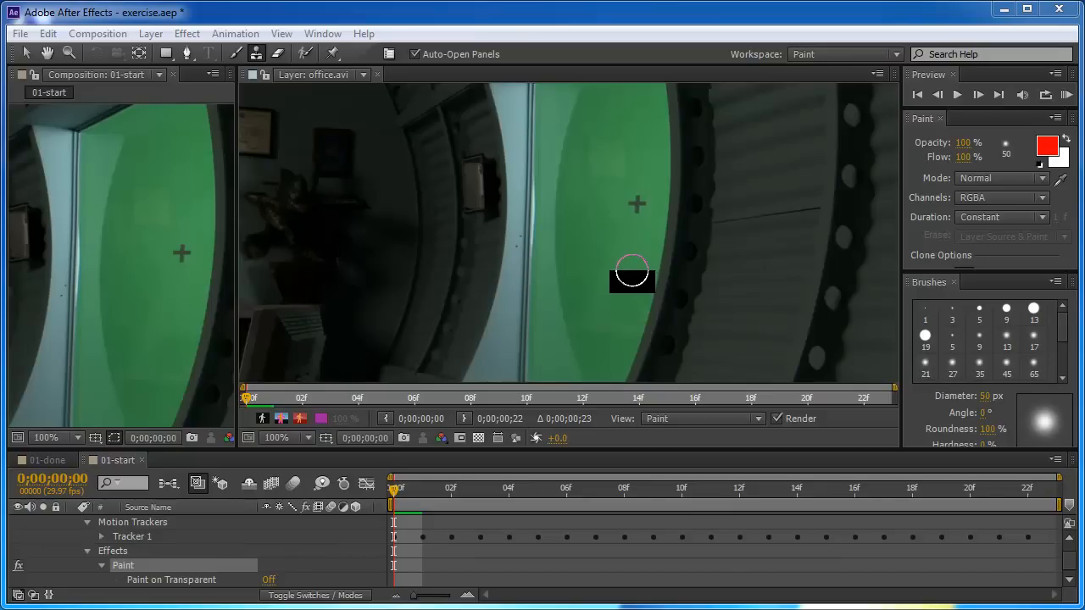
- Sample the clean green area below the cross and test a clone stroke
click(632, 268)
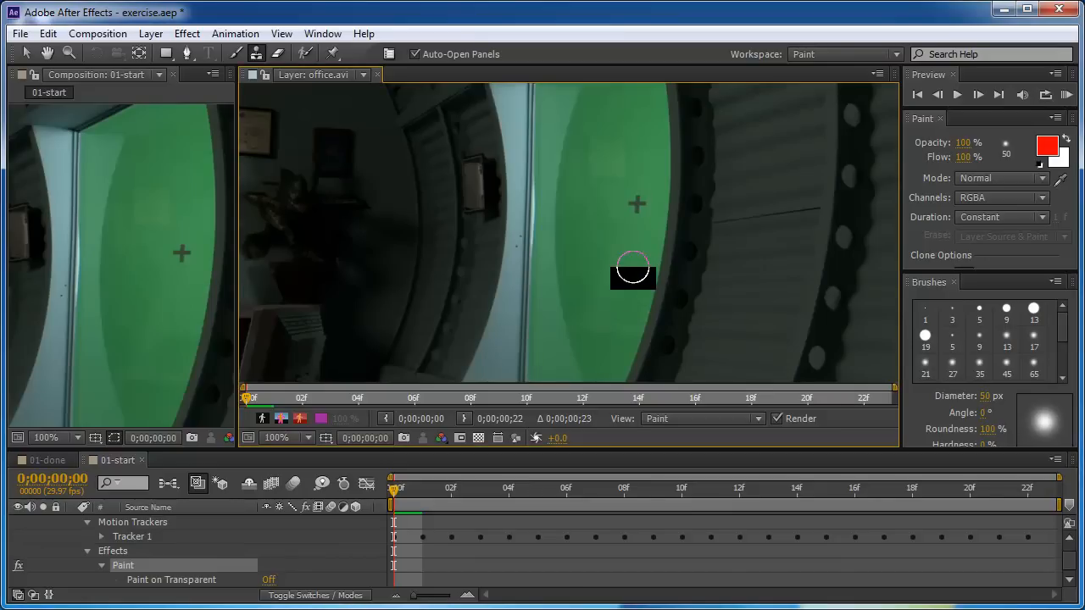
mouse_move(637, 210)
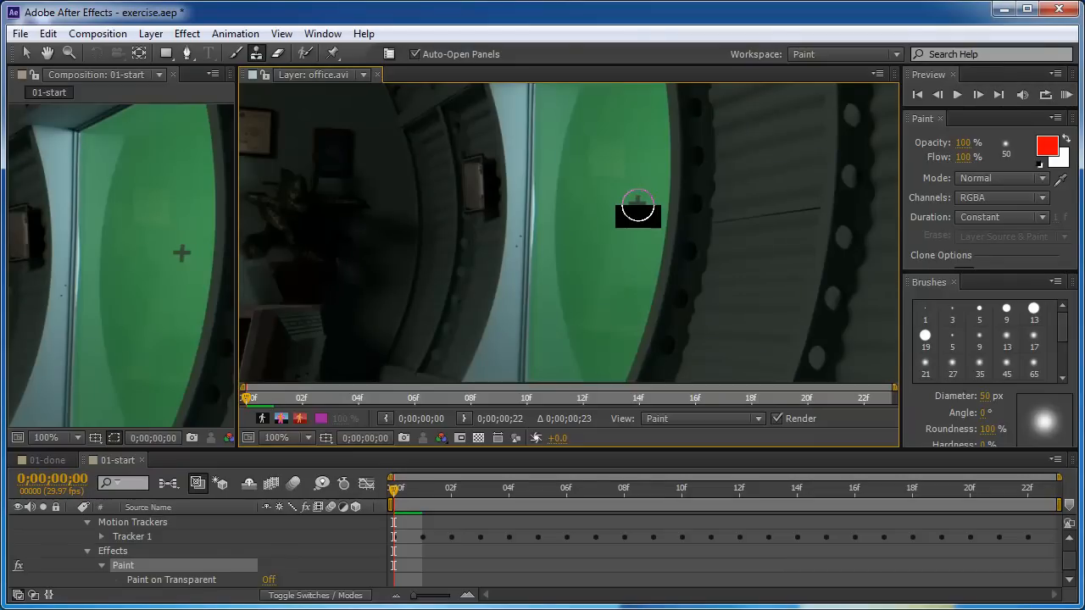
click(101, 565)
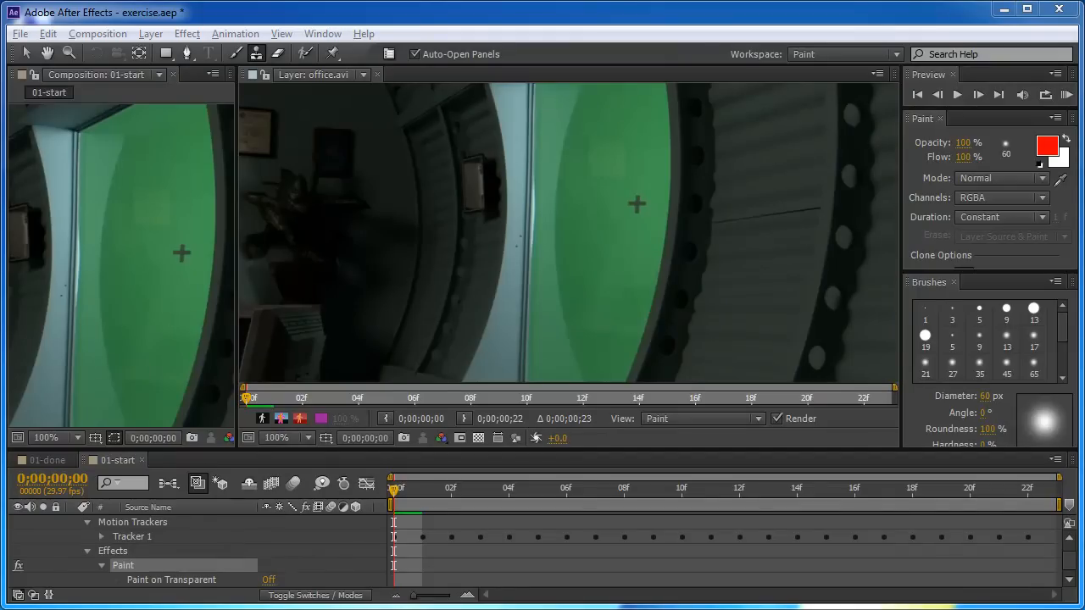
- Return to Motion Tracking, test drags near the track point, and set View to None
click(843, 54)
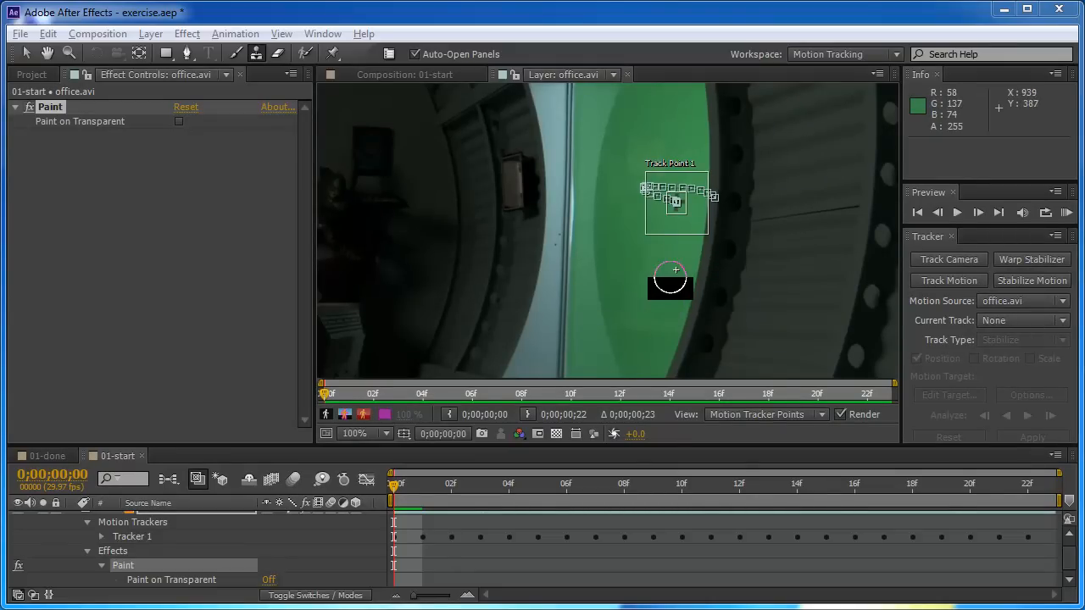
drag(674, 275, 661, 288)
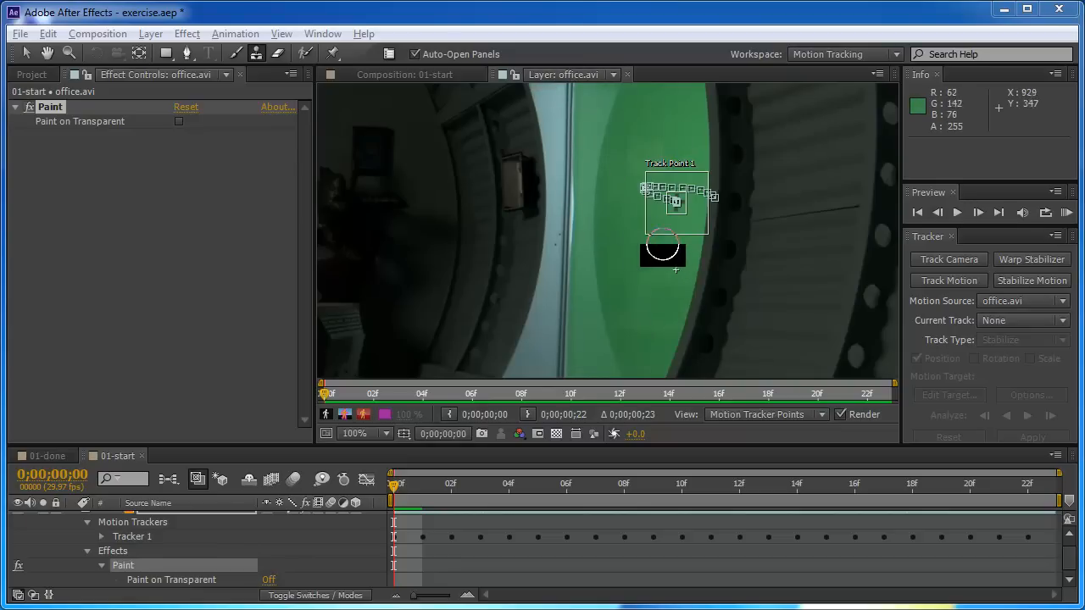
drag(663, 237, 654, 254)
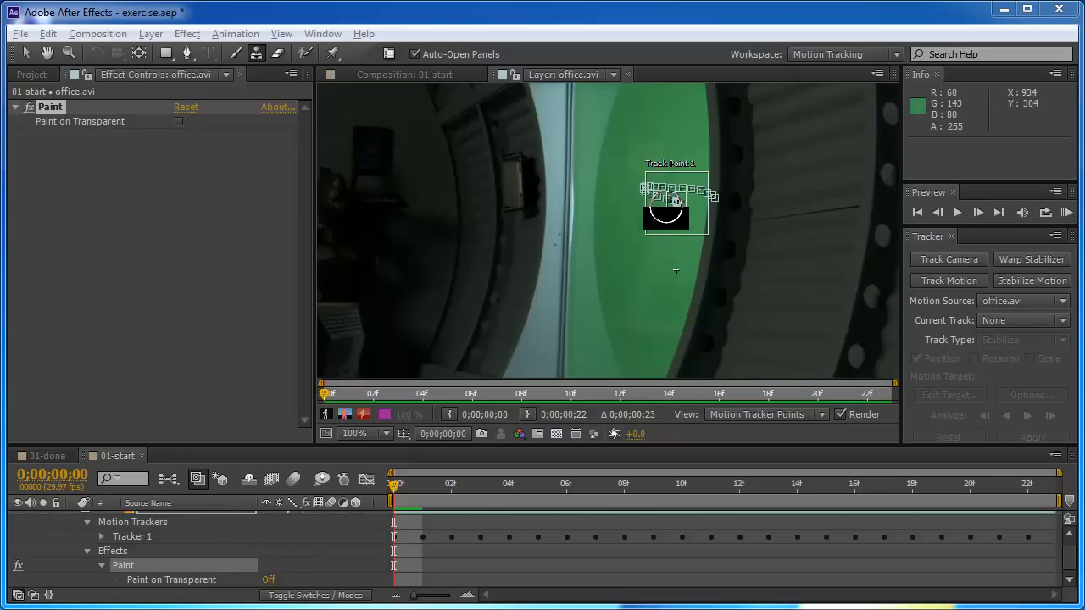
drag(674, 209, 663, 269)
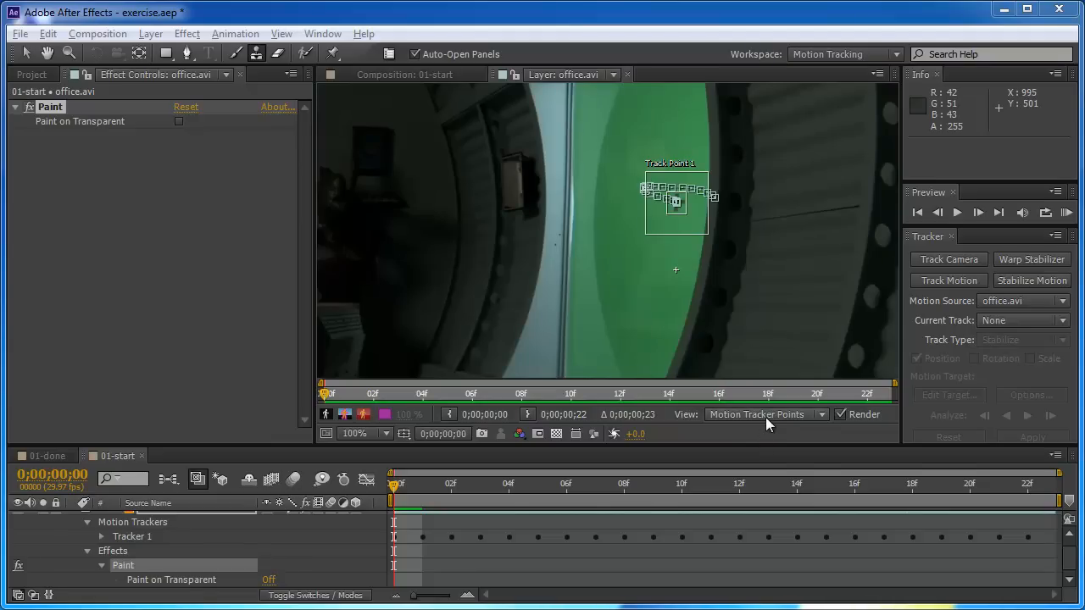
click(763, 415)
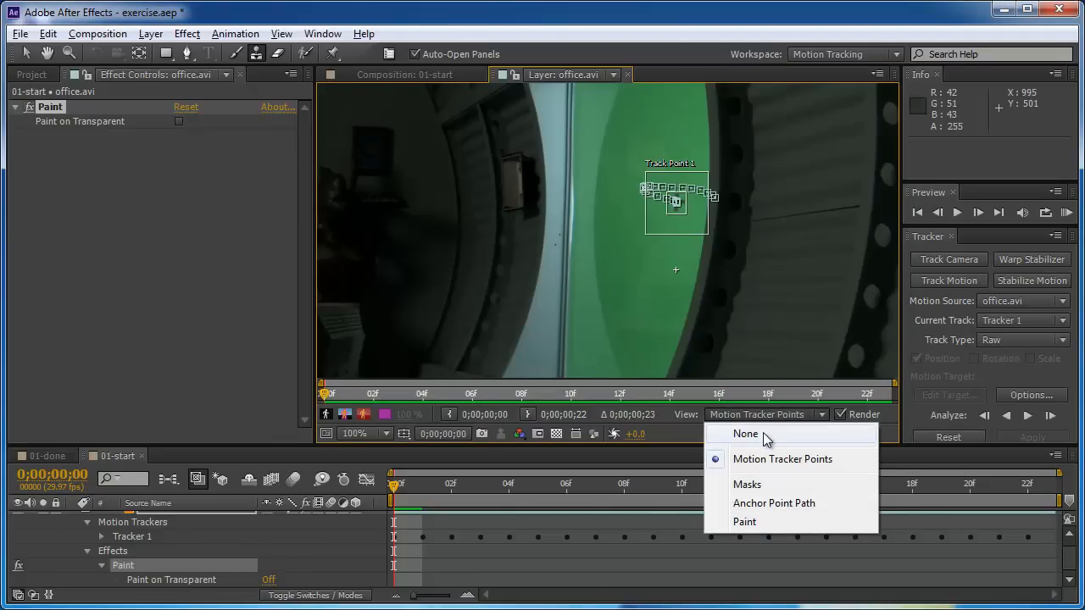
click(745, 433)
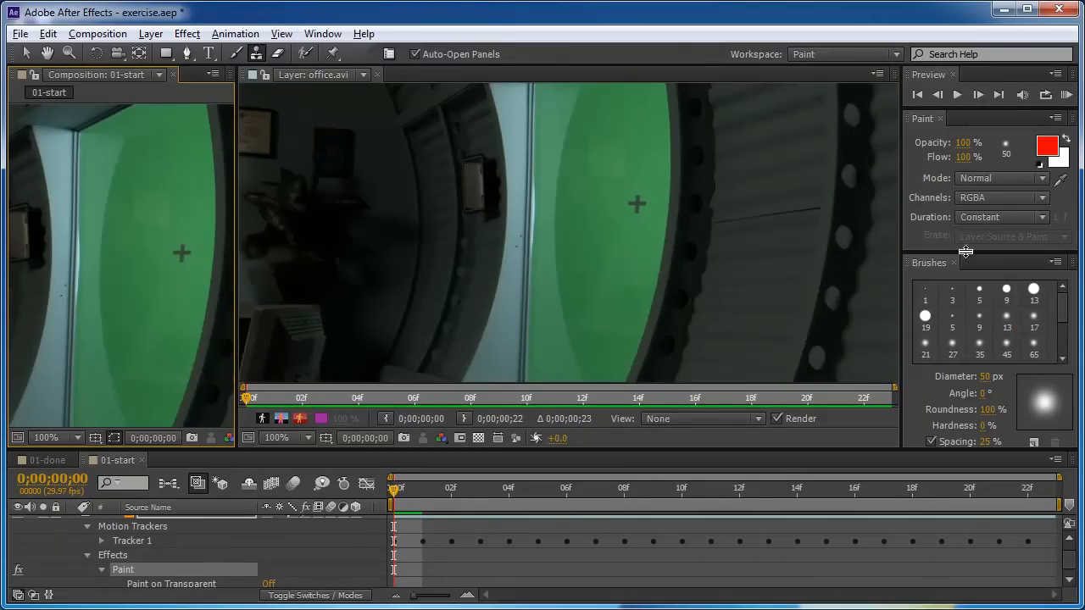
mouse_move(973, 252)
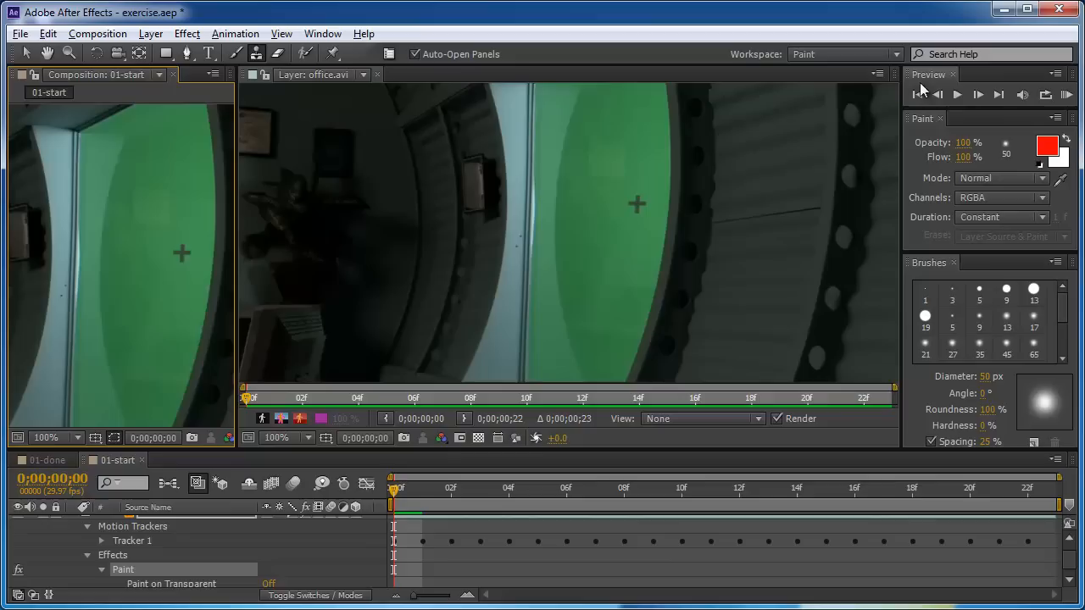
mouse_move(926, 299)
text(50)
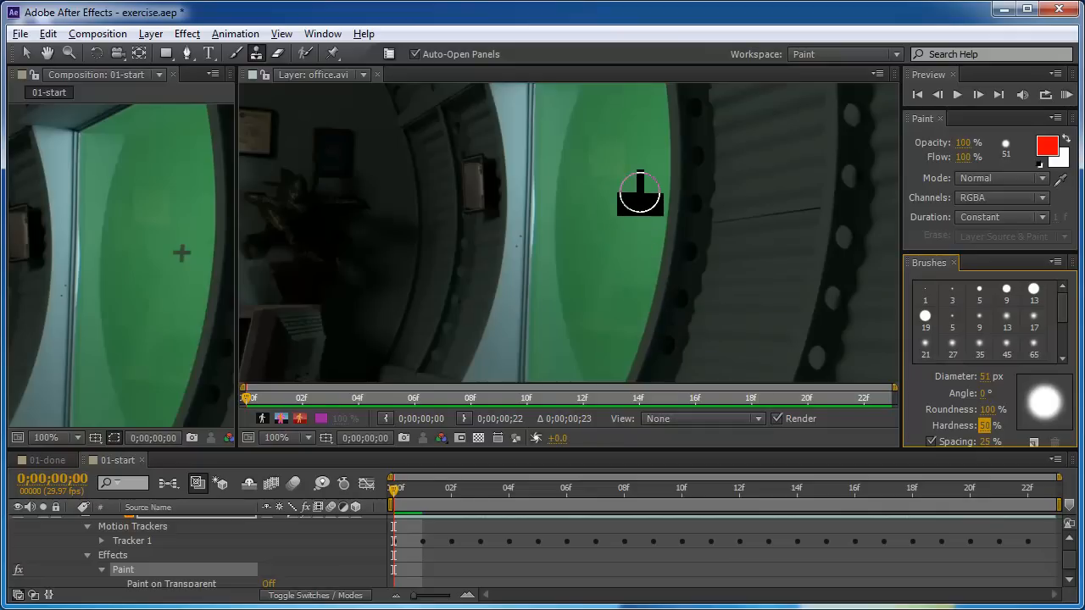
mouse_move(631, 271)
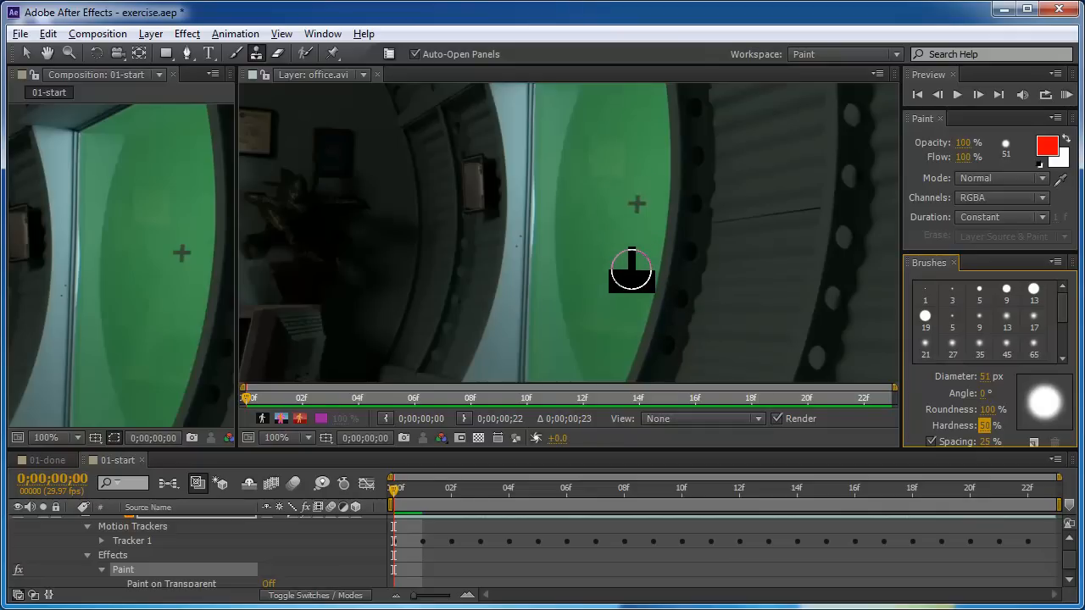
mouse_move(638, 282)
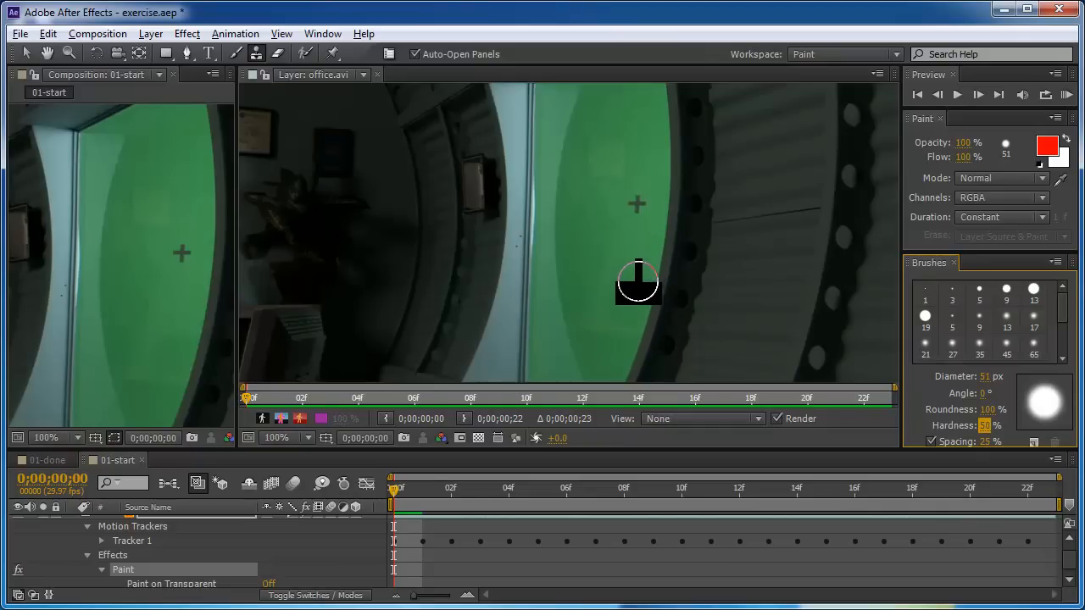
mouse_move(634, 254)
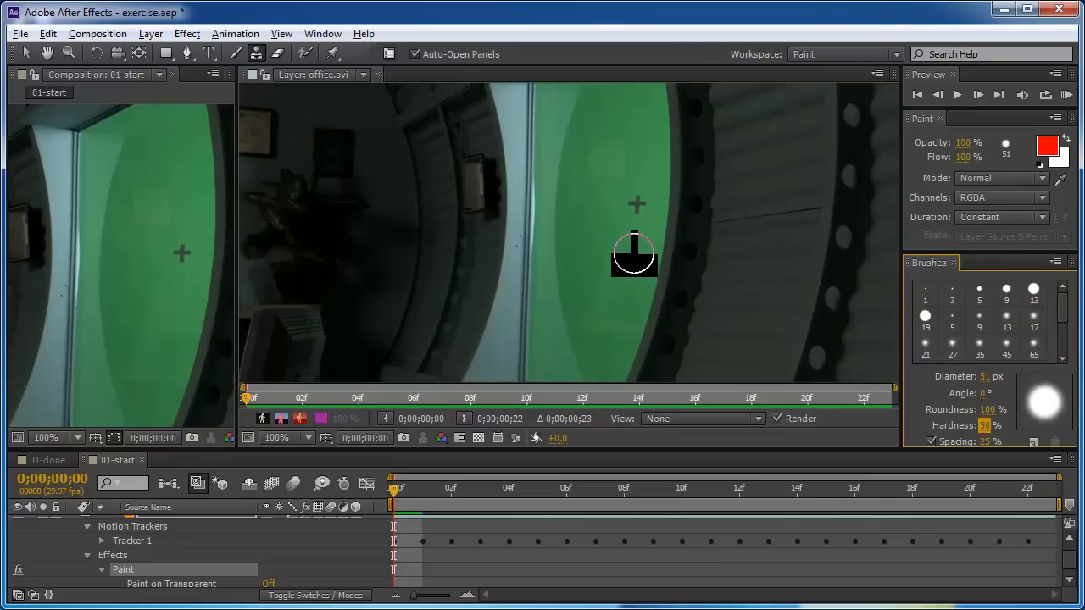
mouse_move(634, 258)
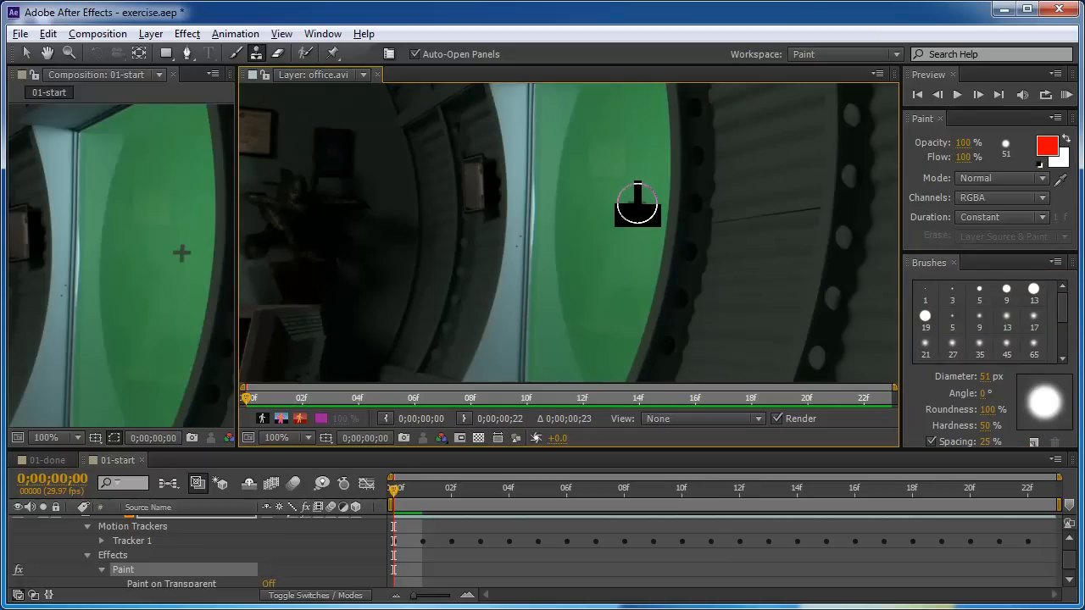
- Stamp a clone stroke sourced from office.avi over the cross mark
click(101, 569)
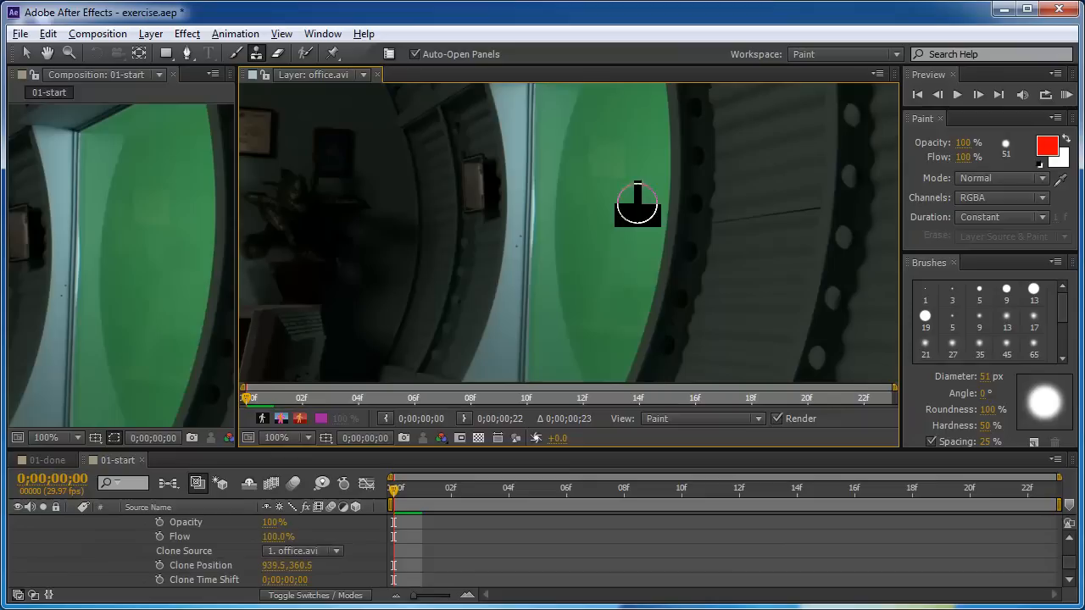
mouse_move(642, 126)
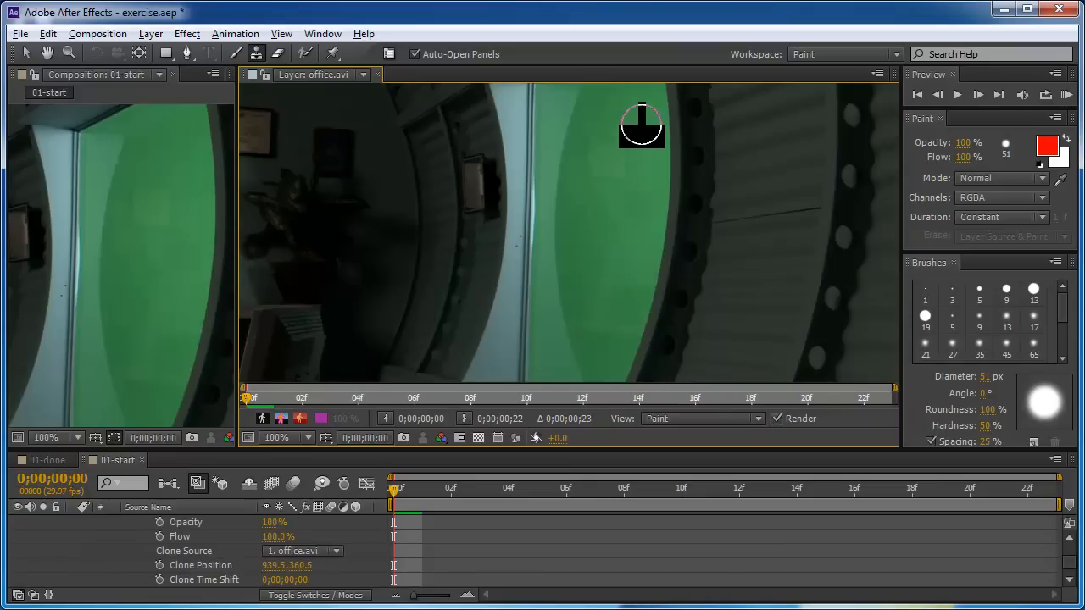
mouse_move(610, 262)
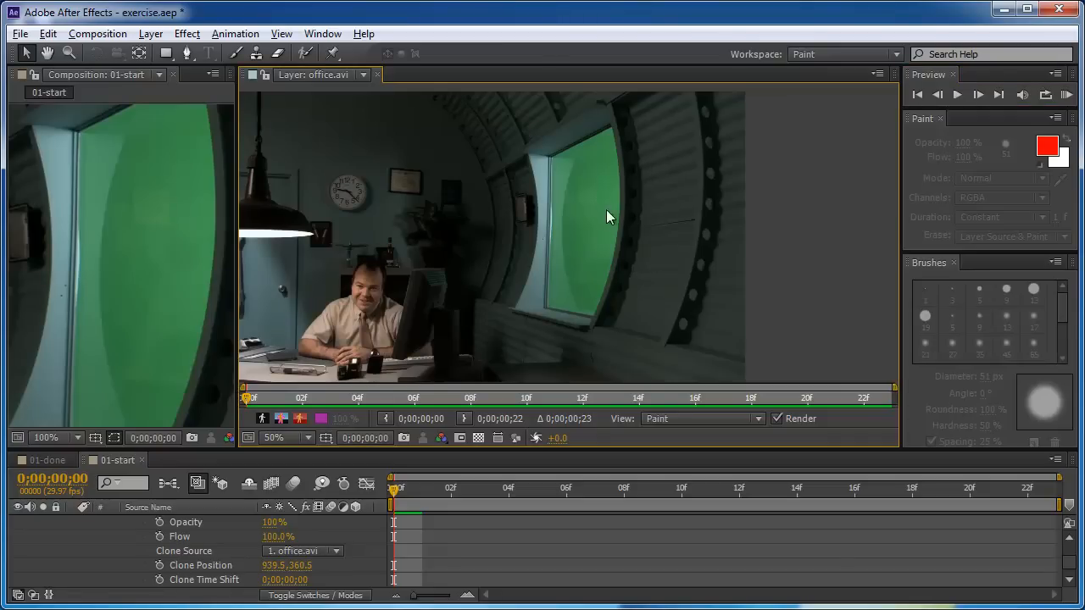
mouse_move(612, 233)
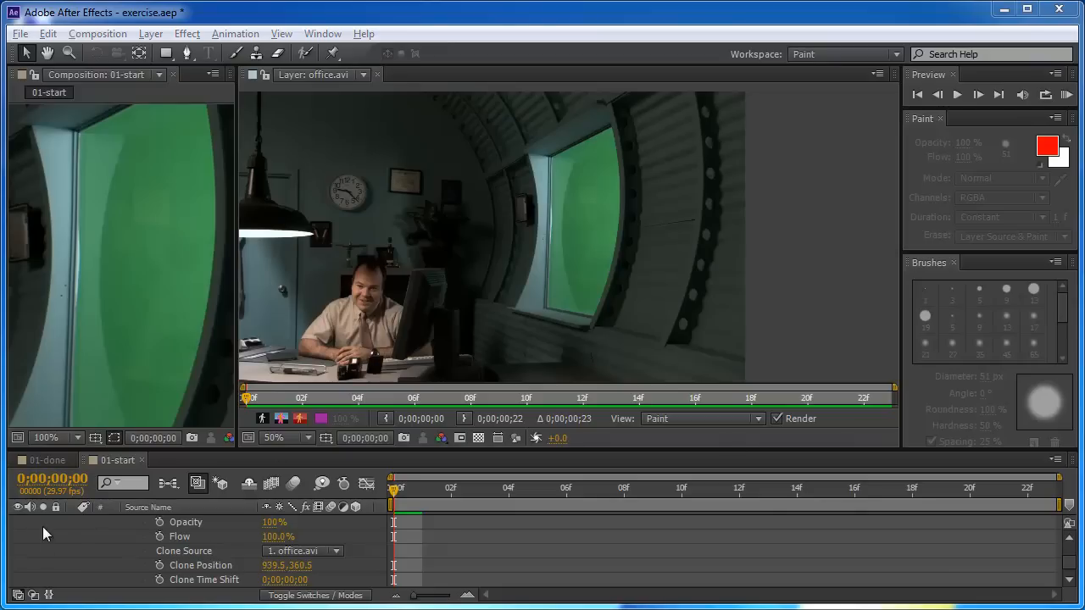
mouse_move(114, 547)
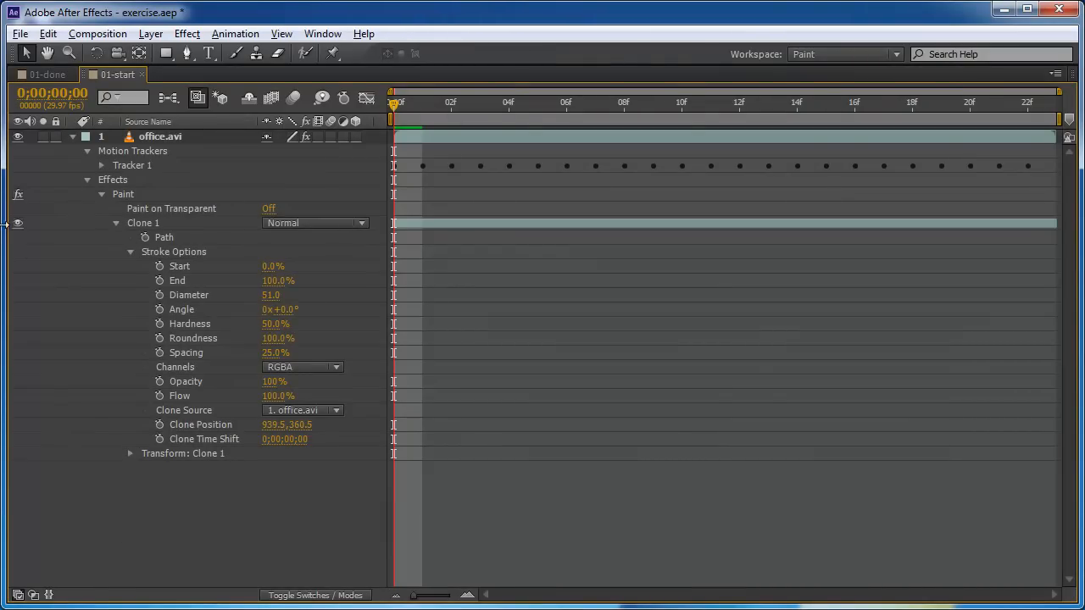
mouse_move(155, 251)
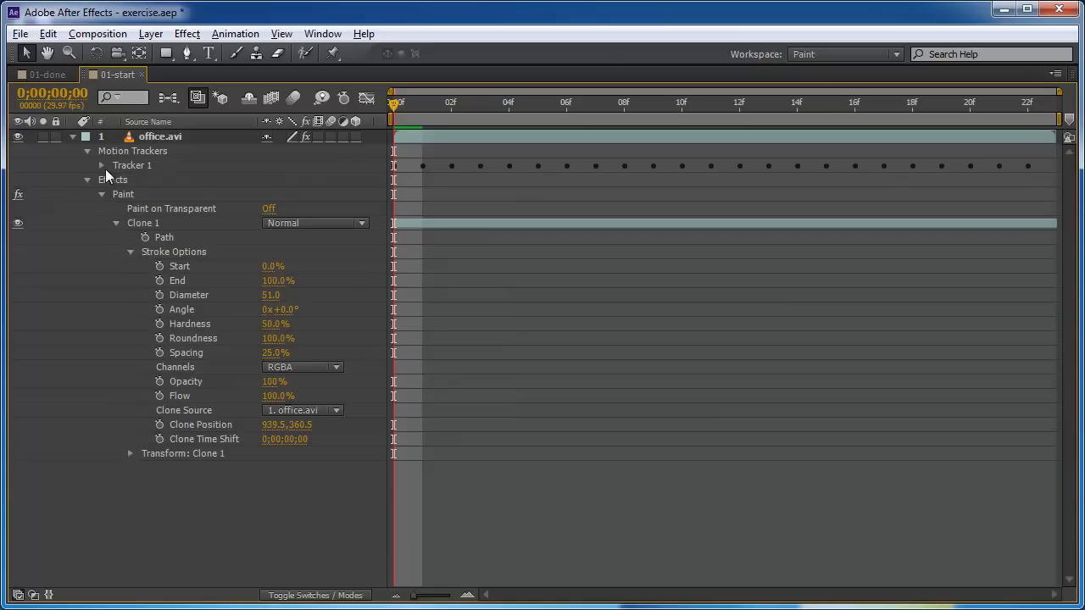
- Expand Tracker 1's Track Point 1 data and select the Clone 1 stroke
click(101, 165)
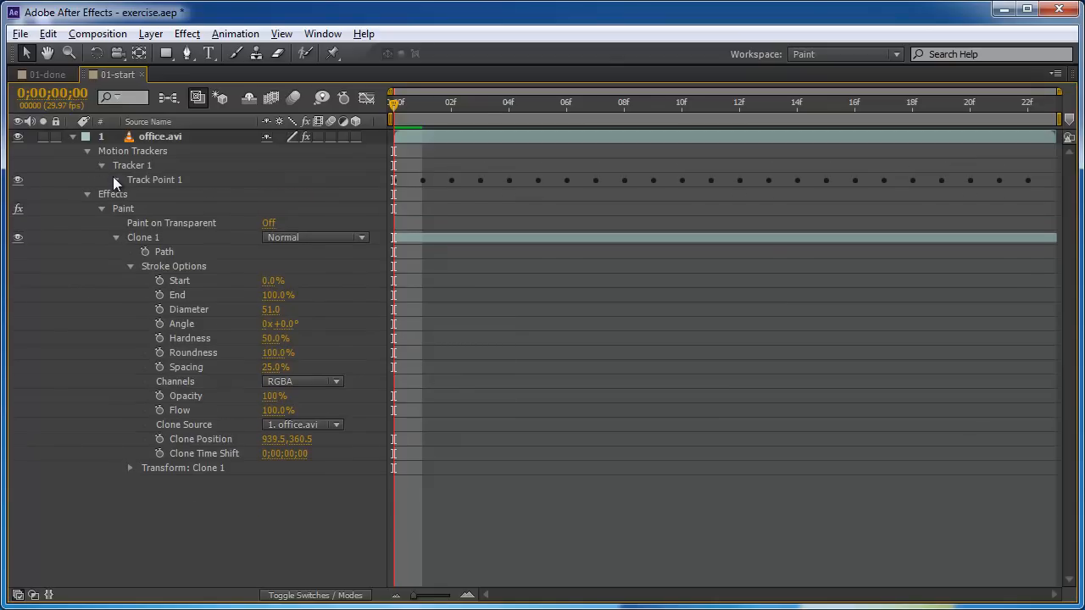
click(116, 180)
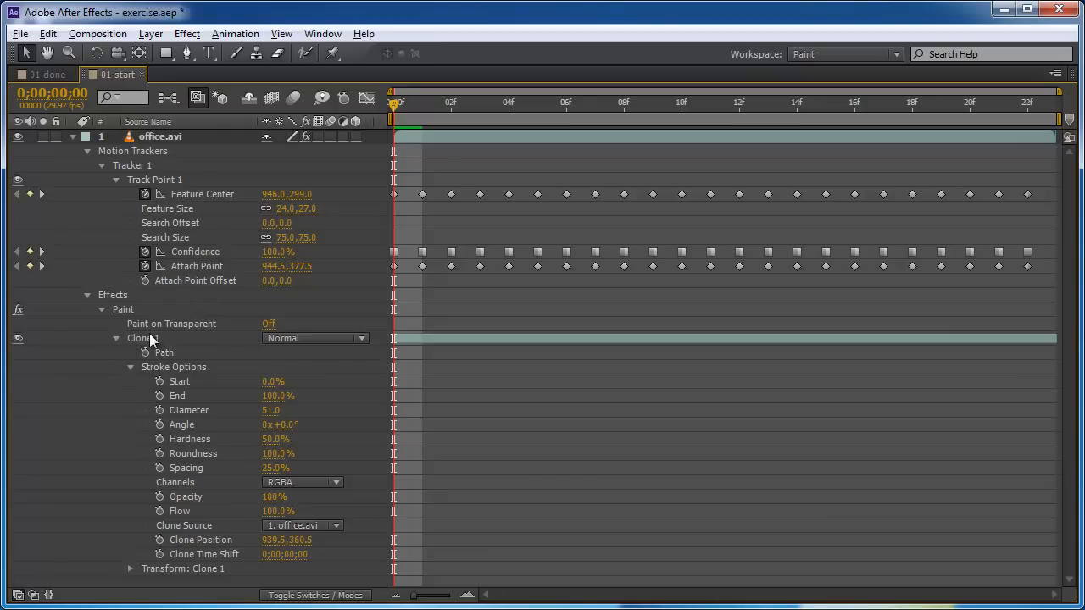
click(143, 338)
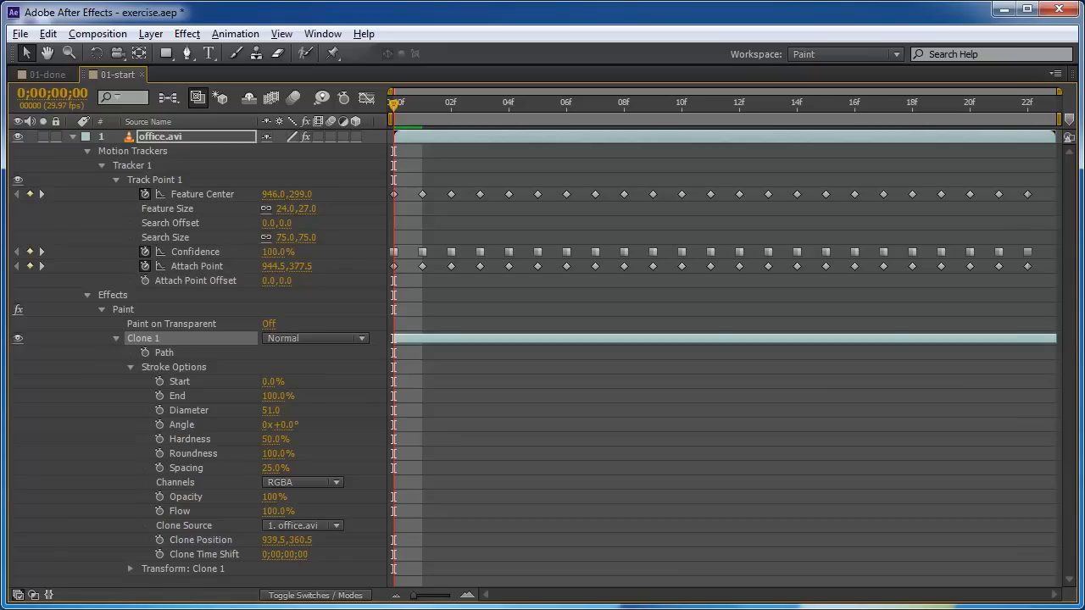
mouse_move(460, 296)
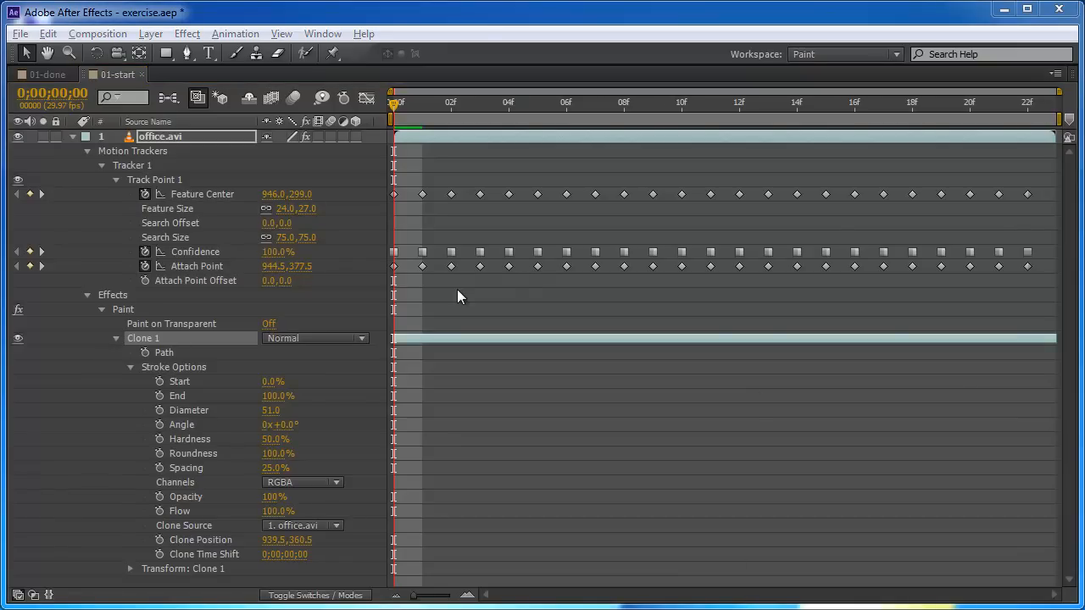
mouse_move(212, 364)
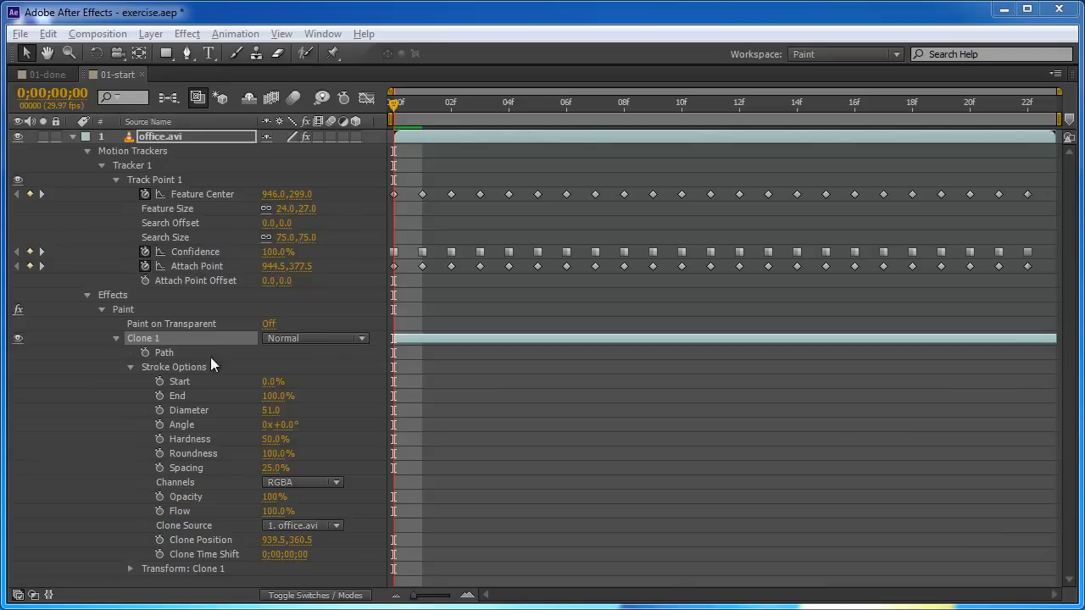
mouse_move(243, 411)
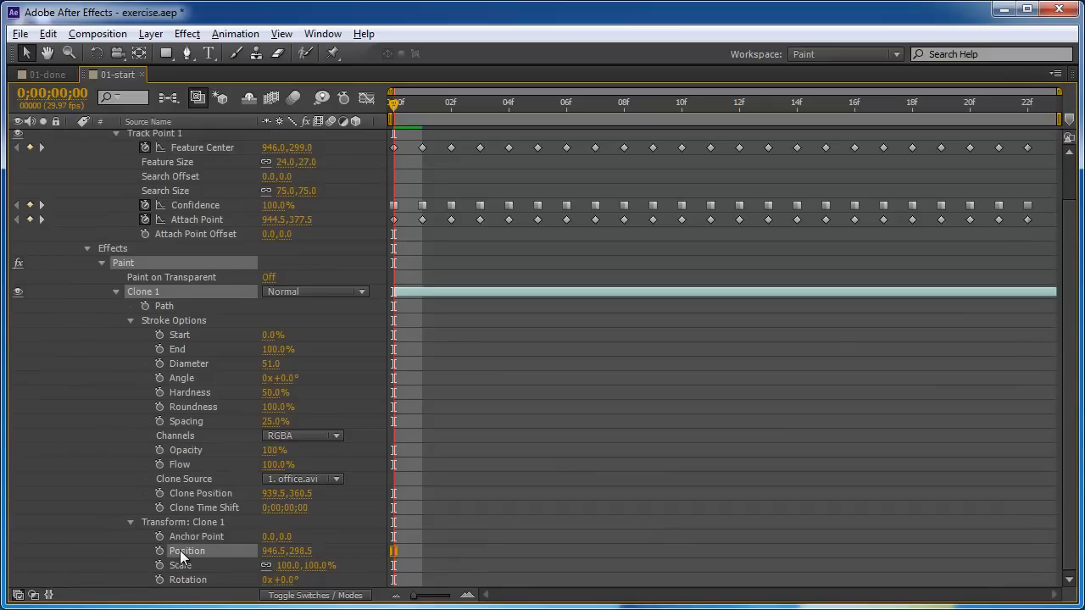
mouse_move(193, 560)
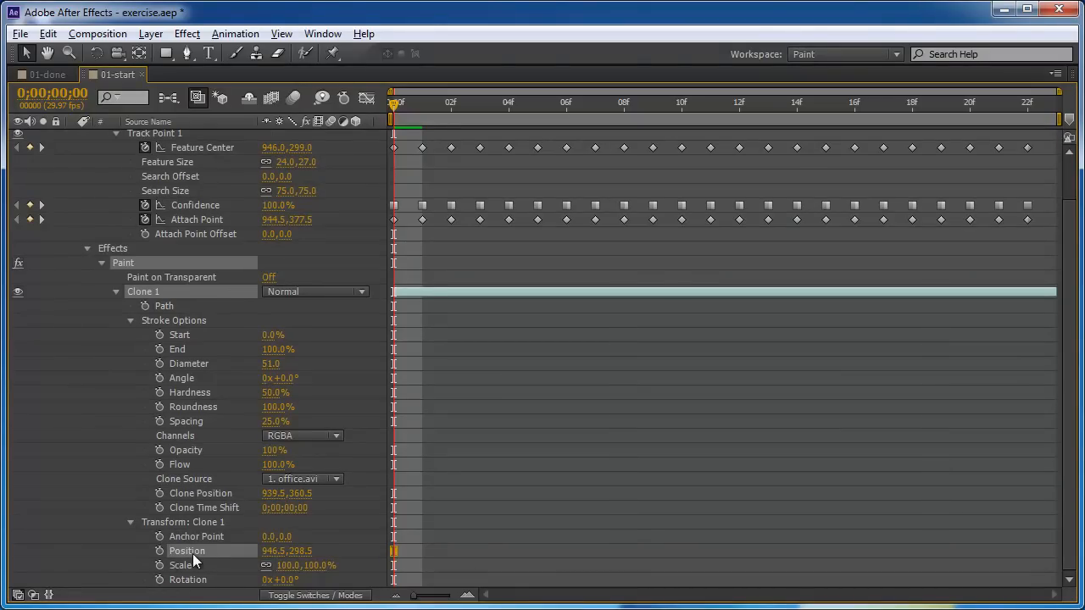
mouse_move(209, 149)
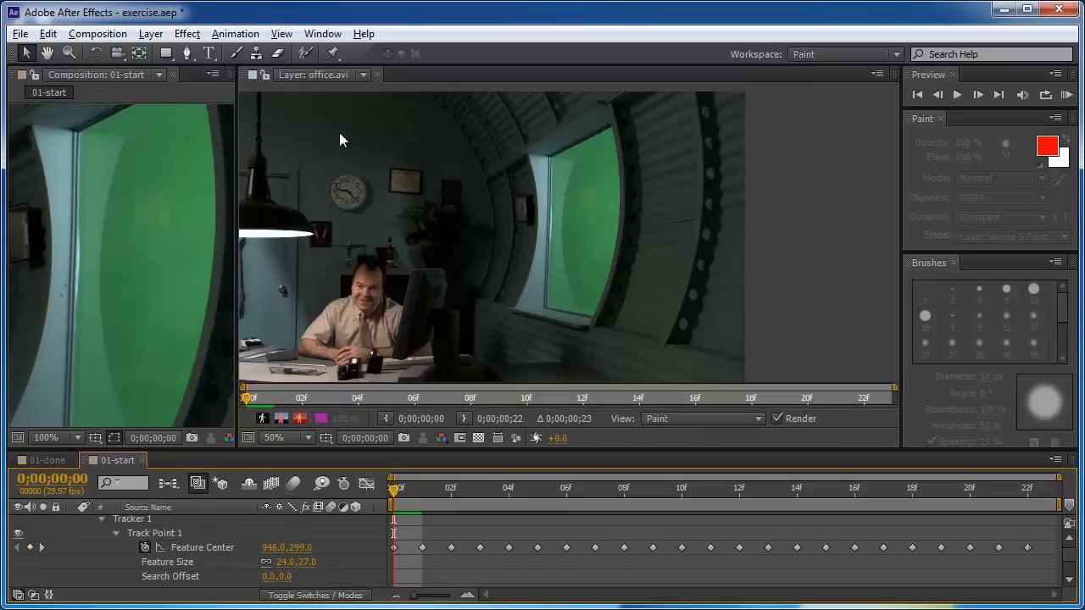
mouse_move(384, 517)
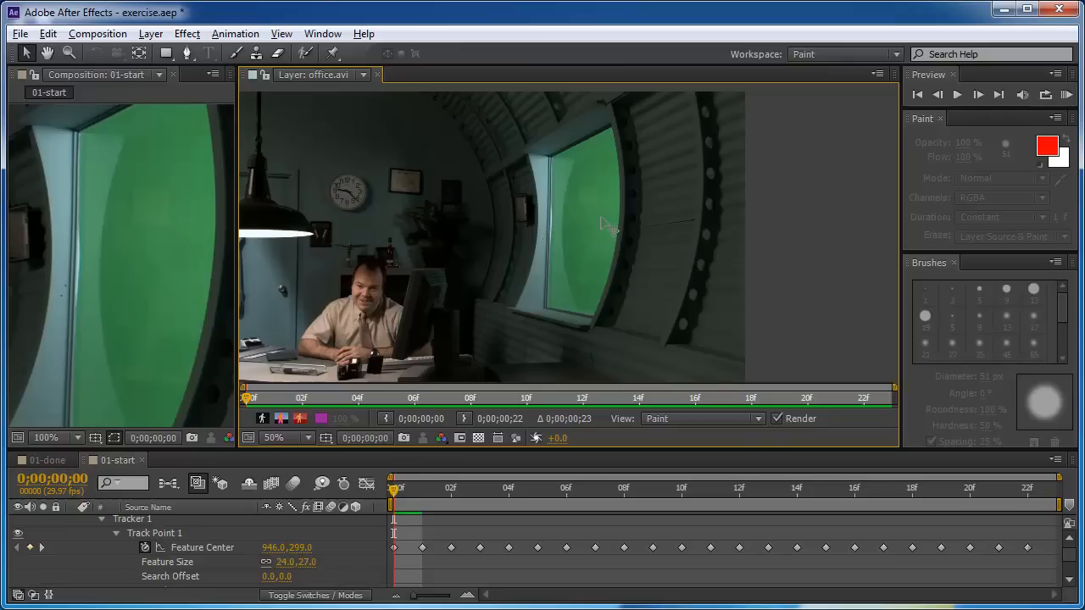
mouse_move(608, 248)
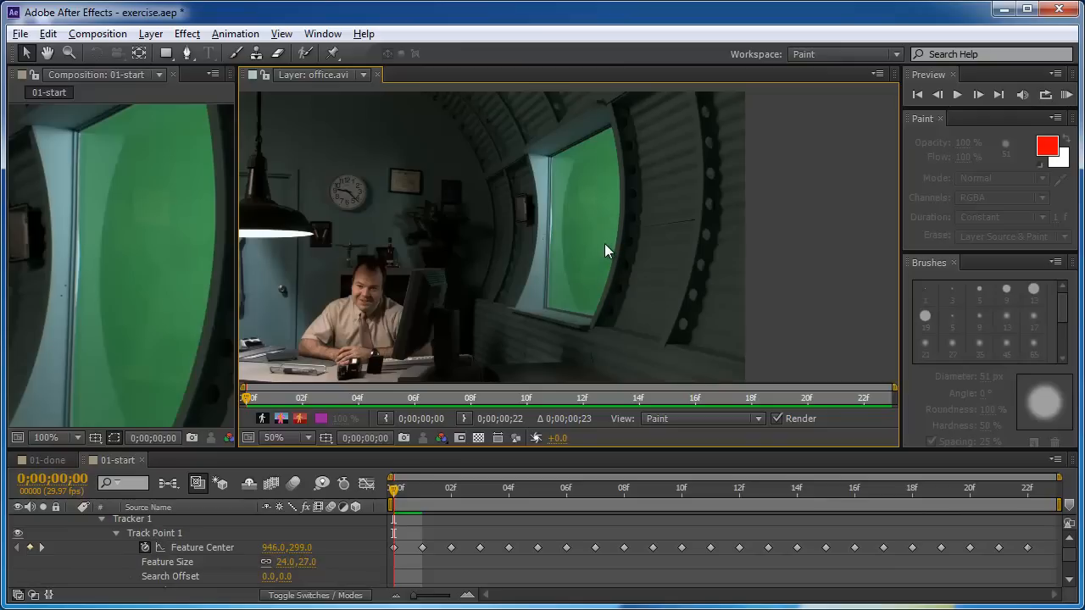
mouse_move(255, 405)
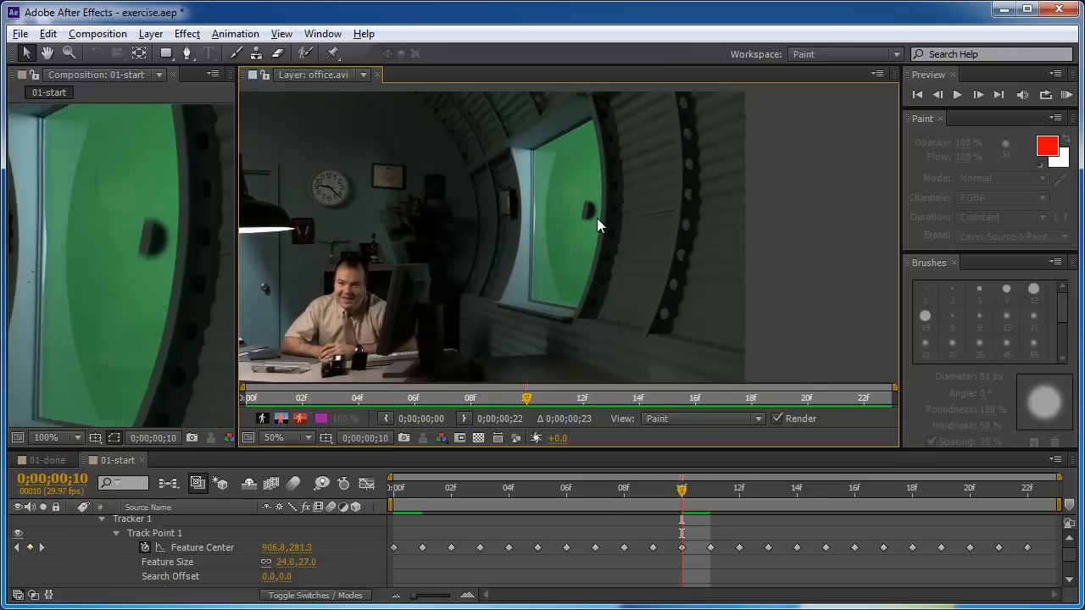
mouse_move(606, 237)
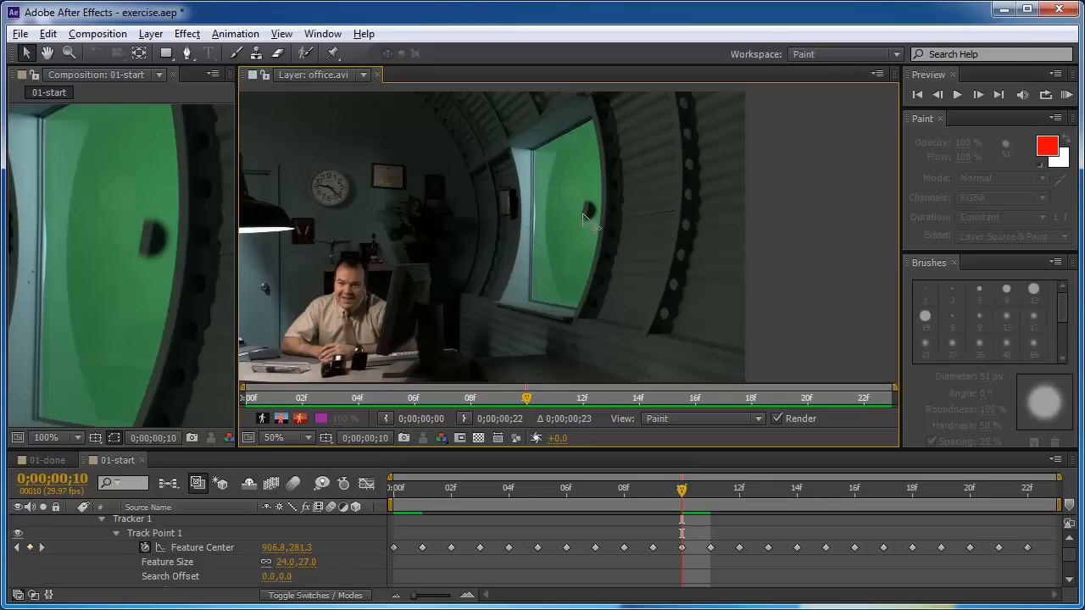
mouse_move(590, 214)
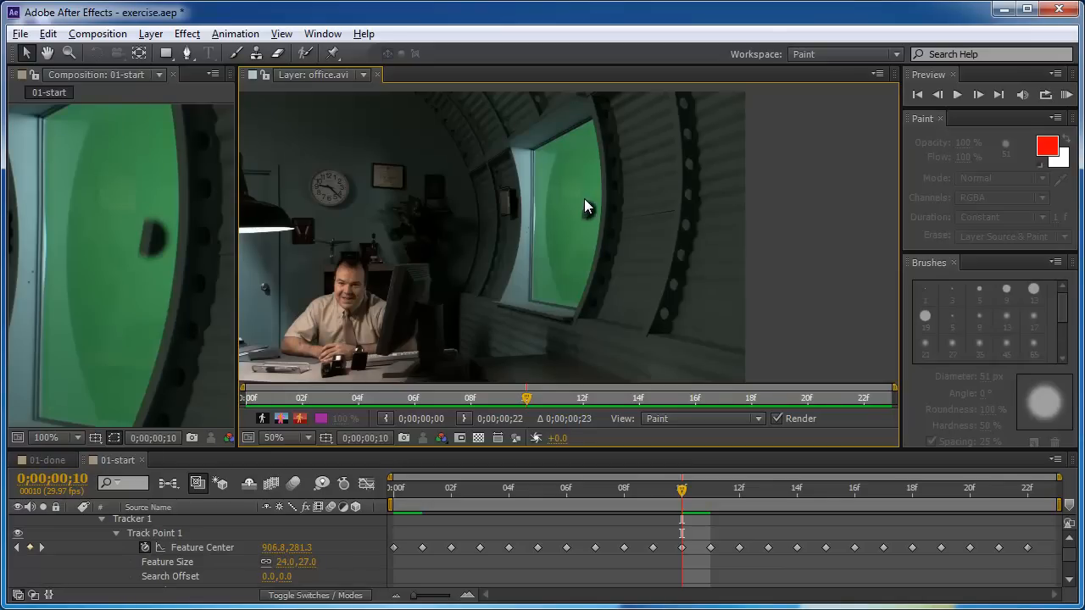
mouse_move(593, 265)
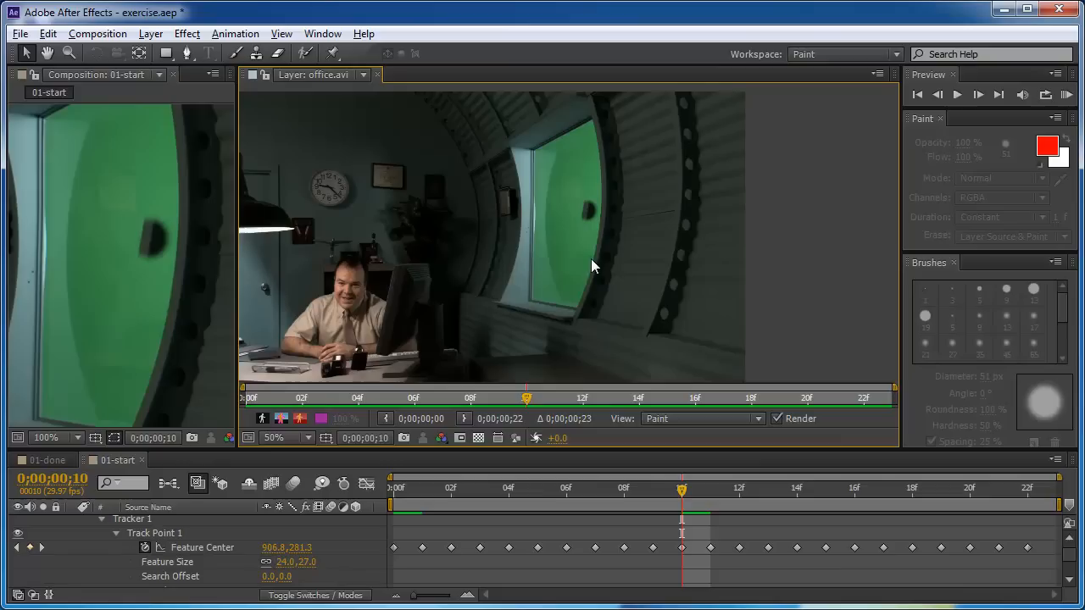
mouse_move(588, 248)
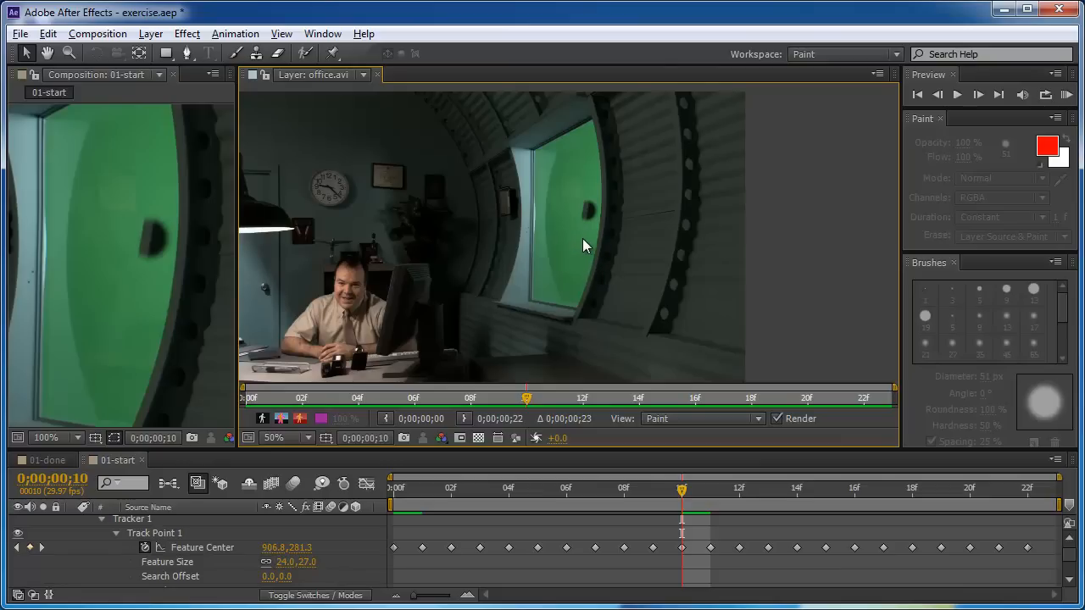
mouse_move(589, 215)
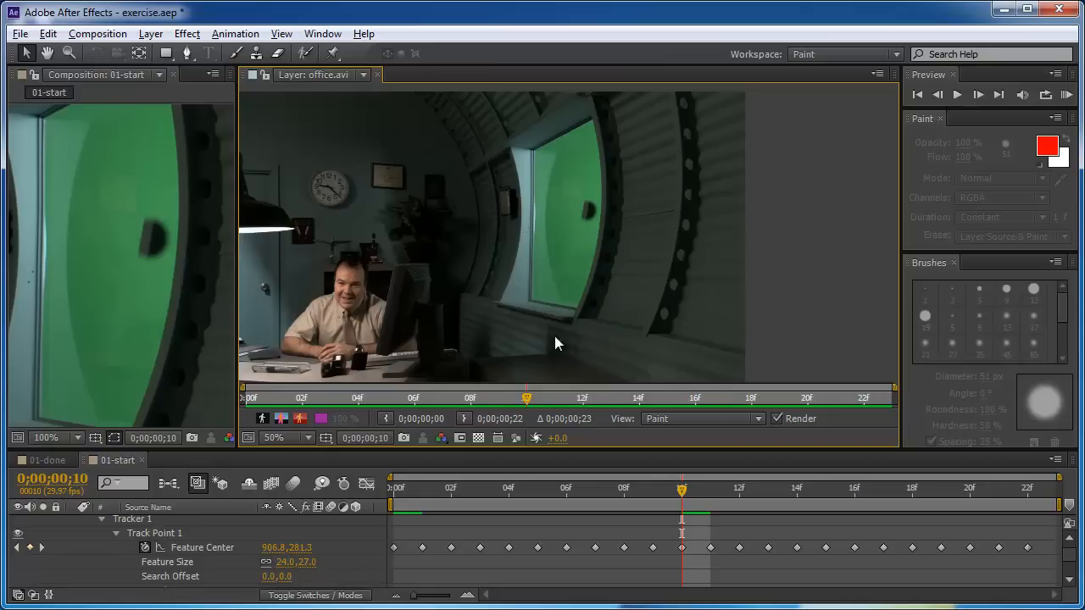
mouse_move(526, 411)
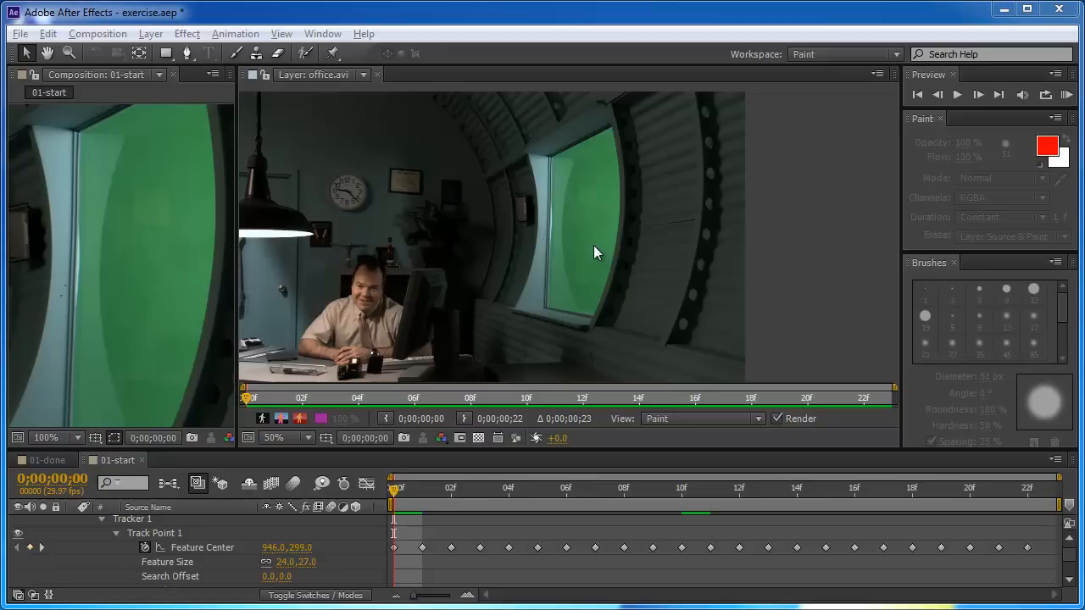
mouse_move(581, 246)
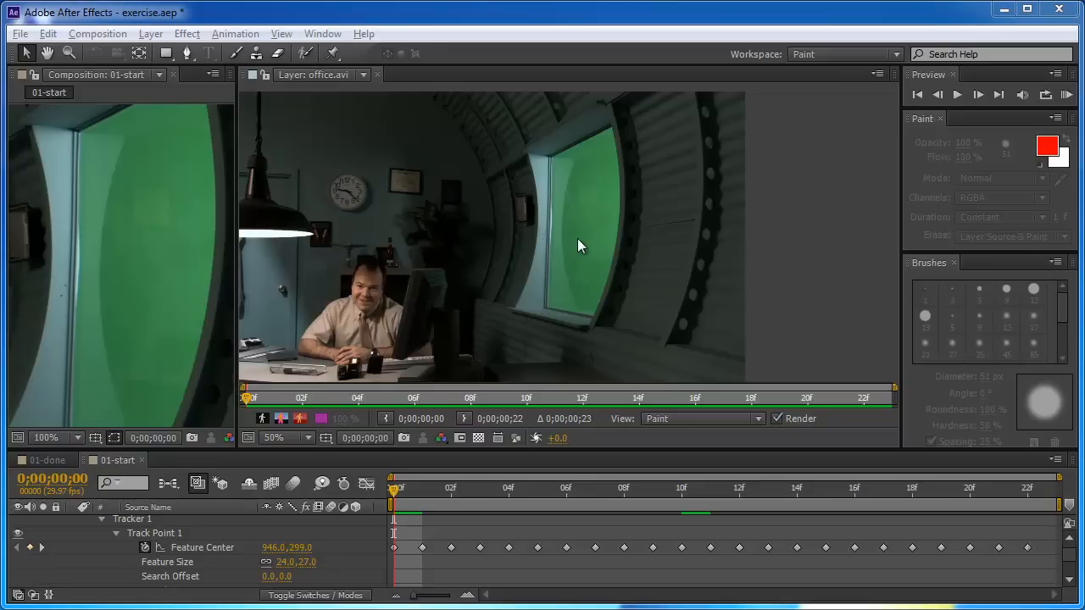
mouse_move(725, 278)
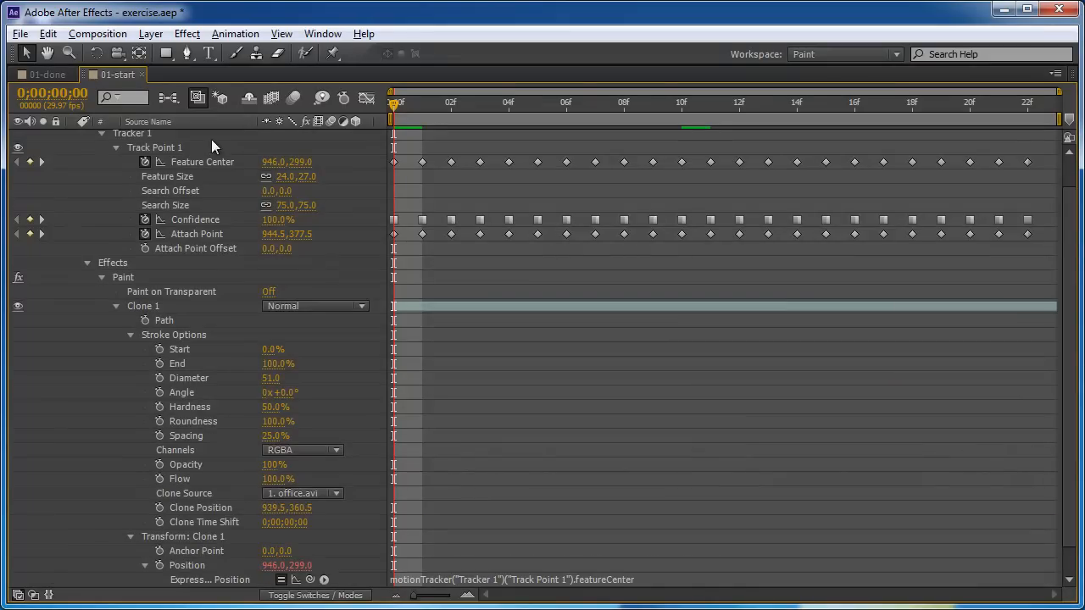
mouse_move(357, 411)
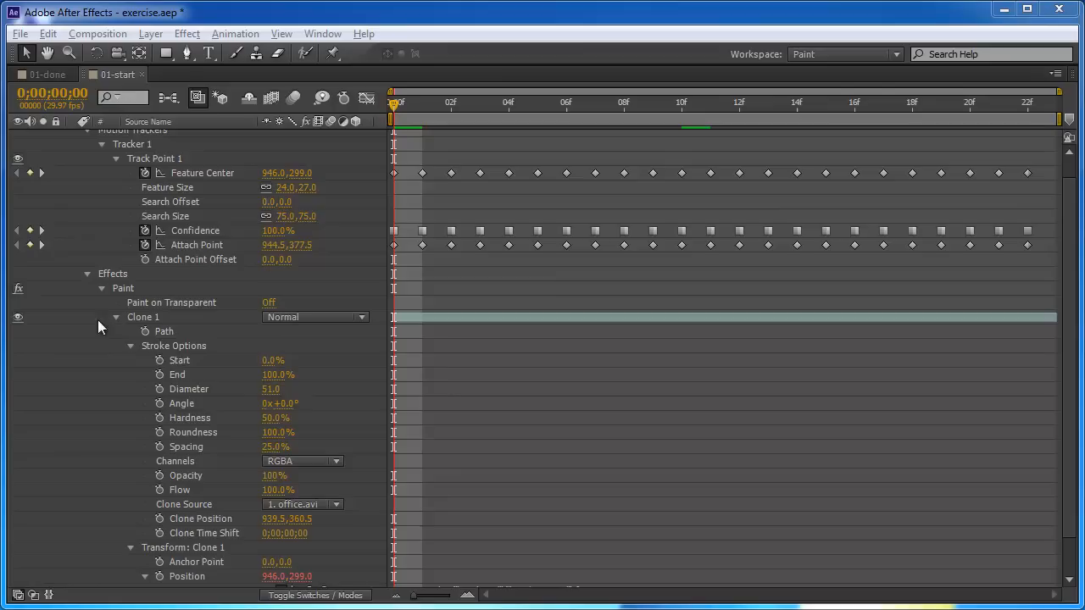
mouse_move(169, 360)
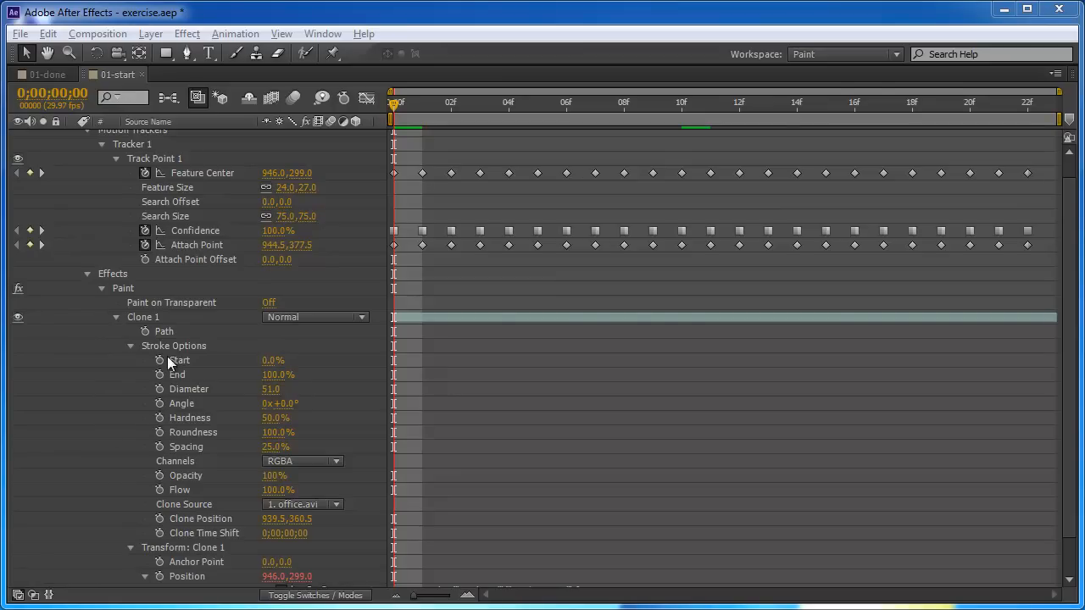
mouse_move(182, 509)
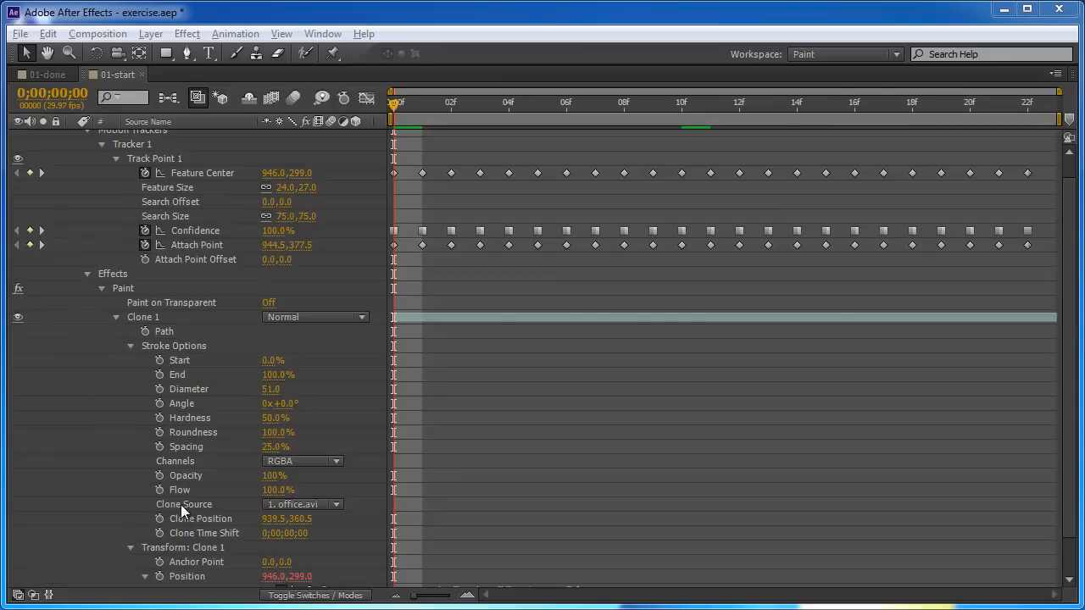
mouse_move(203, 513)
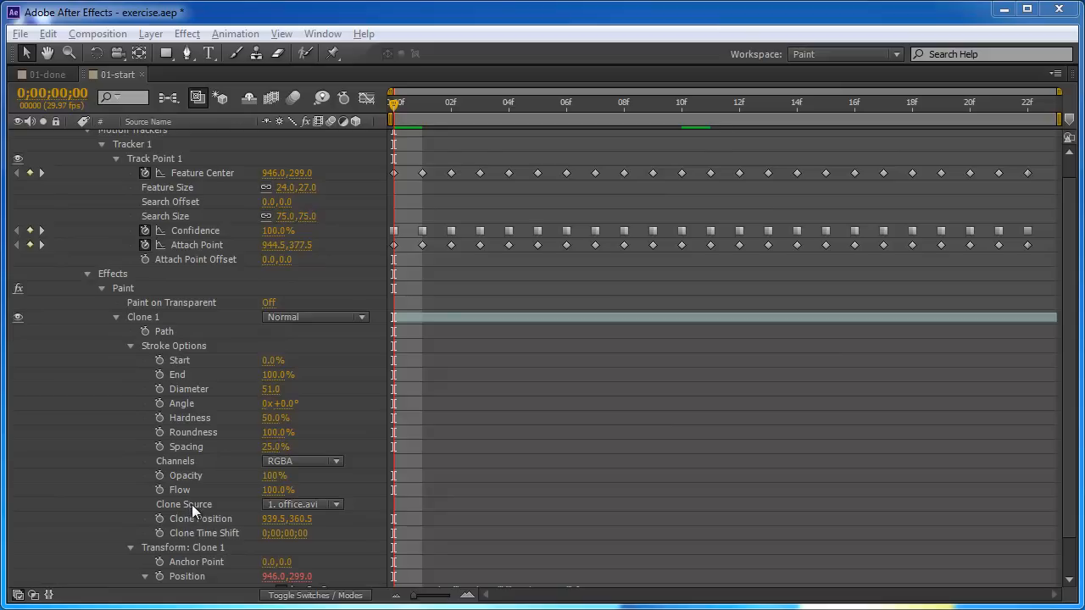
mouse_move(183, 523)
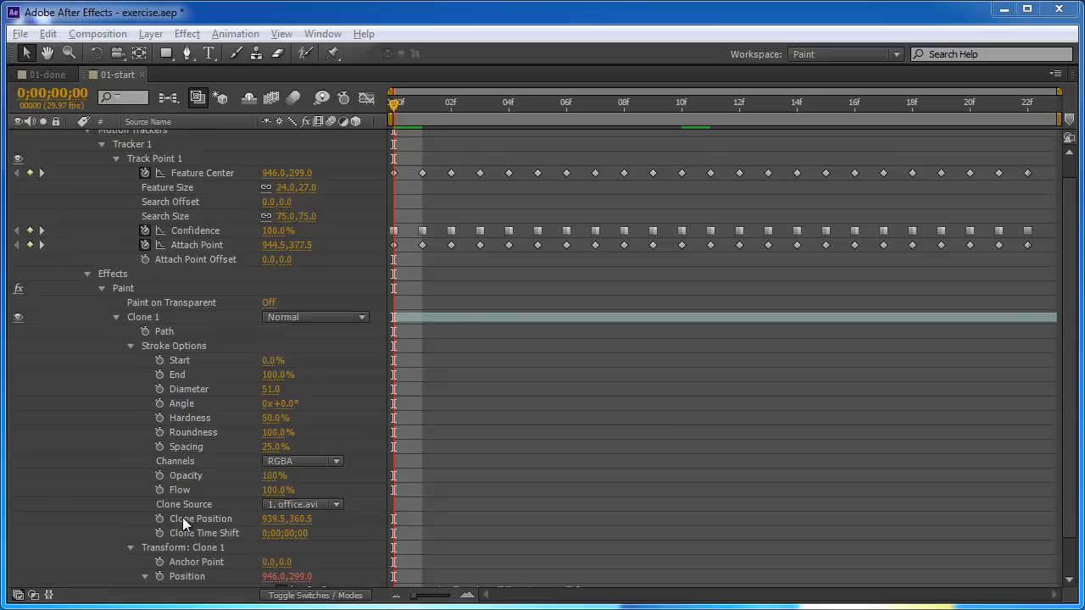
mouse_move(184, 528)
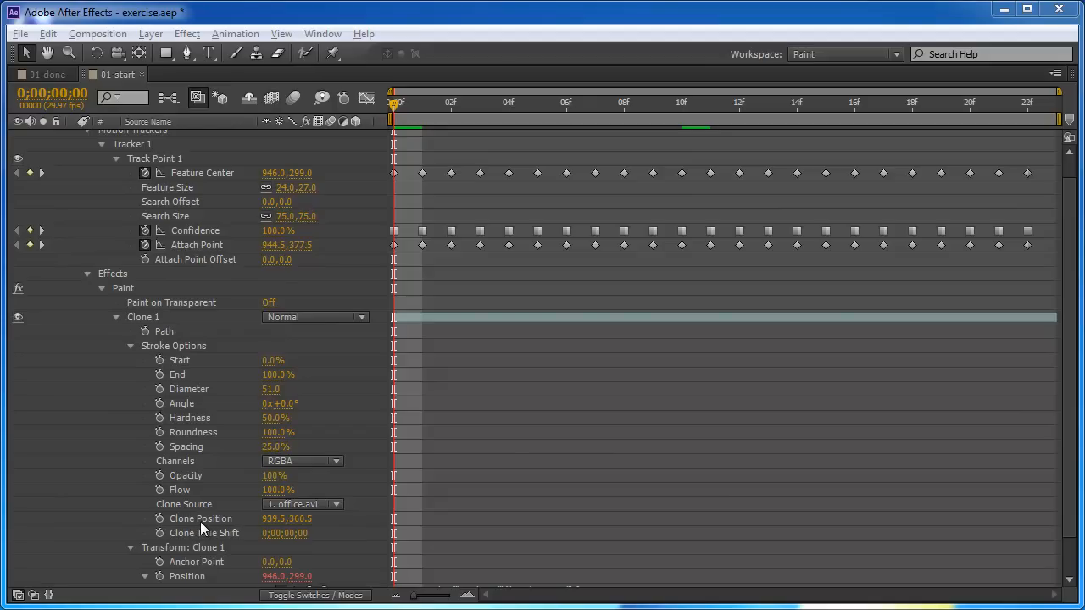
mouse_move(201, 526)
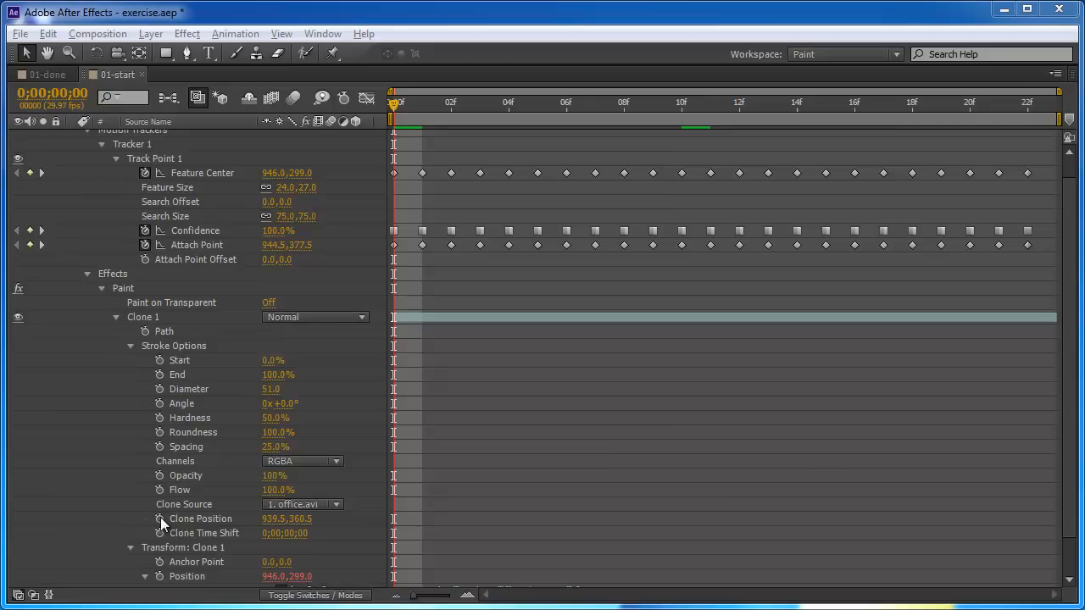
mouse_move(222, 252)
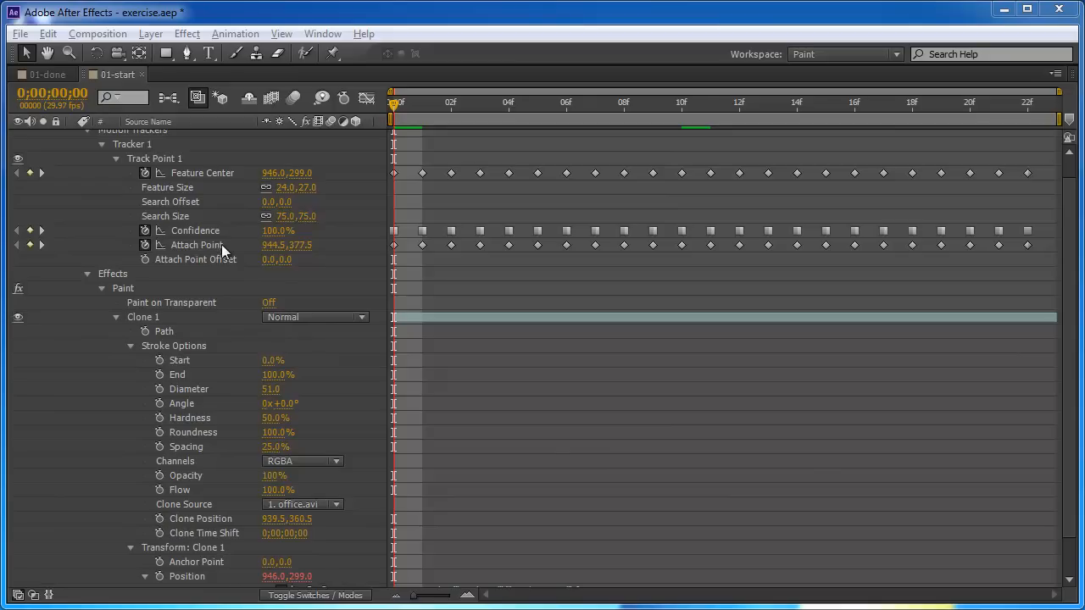
mouse_move(184, 253)
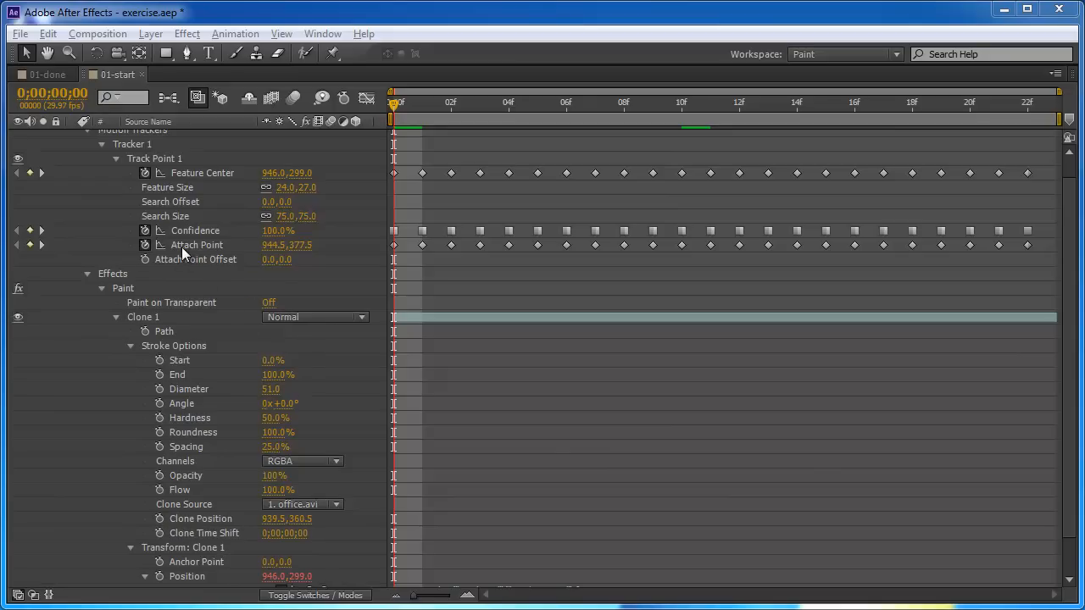
mouse_move(187, 256)
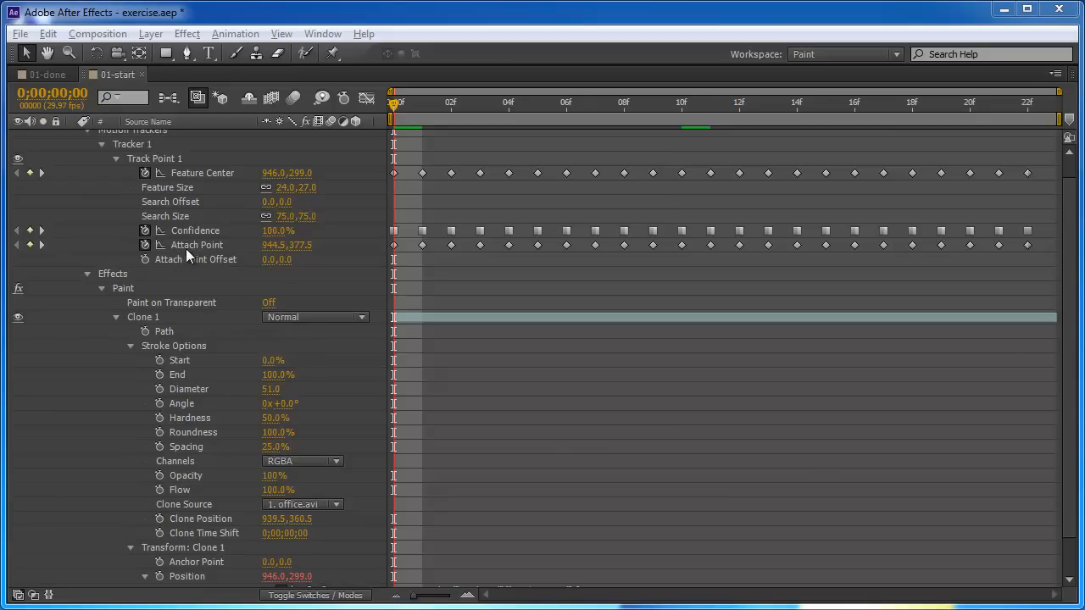
mouse_move(188, 520)
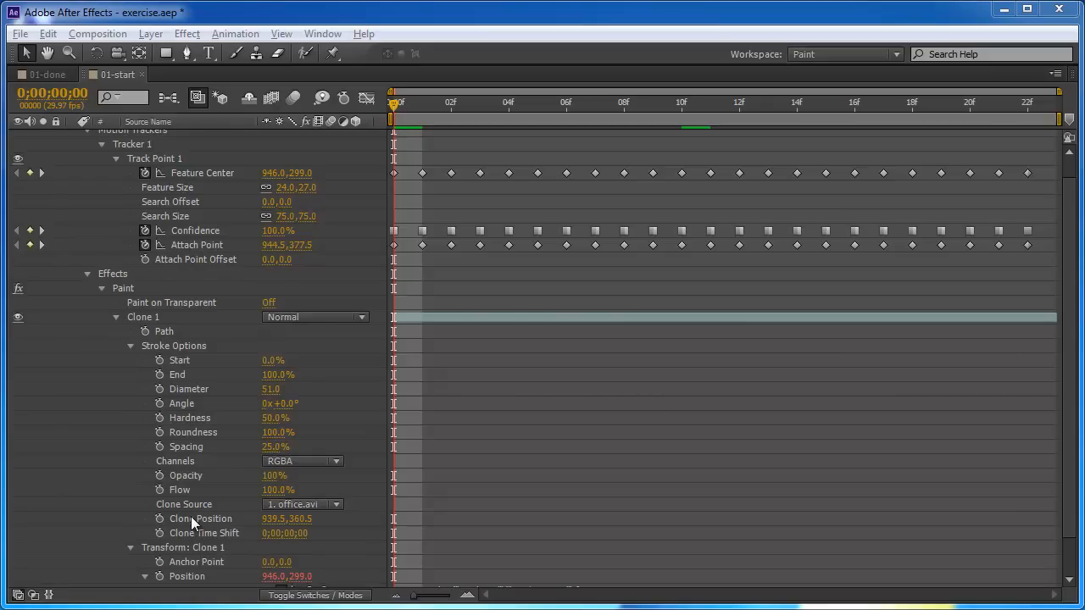
mouse_move(187, 250)
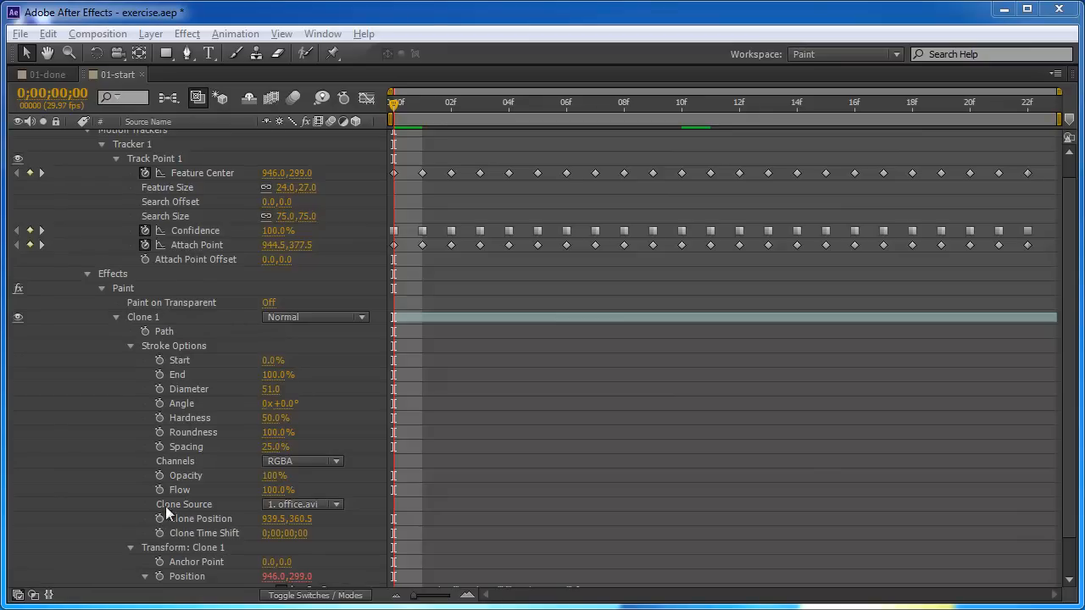
mouse_move(159, 518)
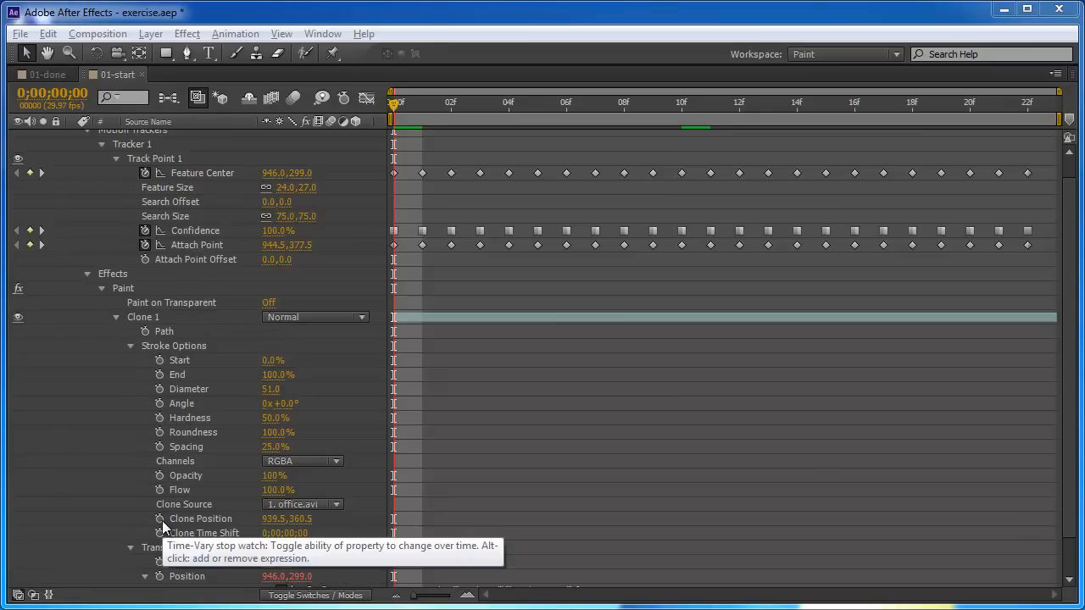
- Add an expression to Clone Position and pick-whip it to Track Point 1's Attach Point
click(160, 519)
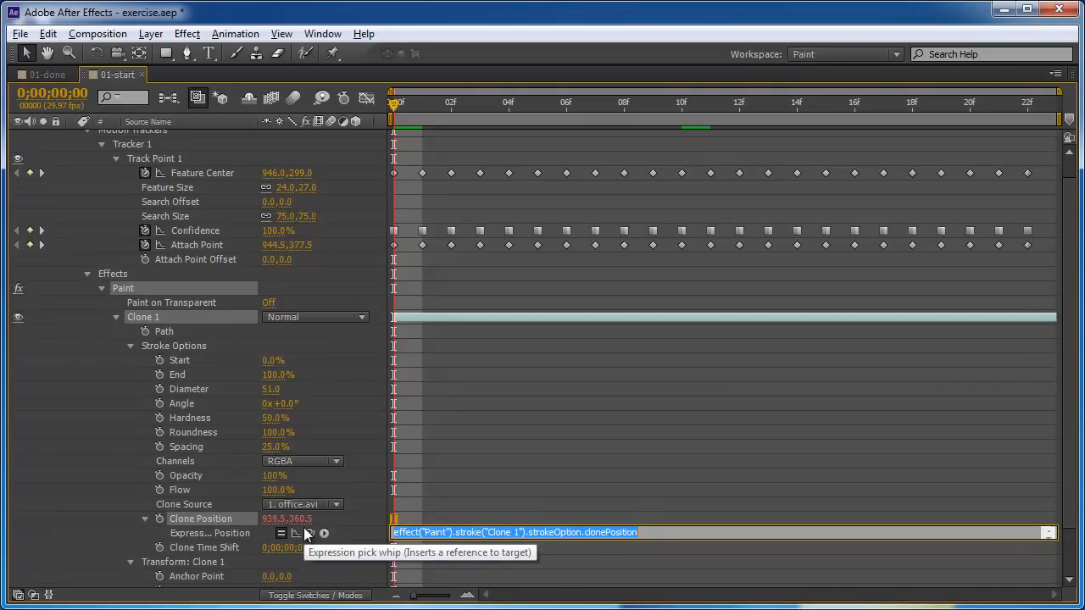
drag(307, 532, 199, 245)
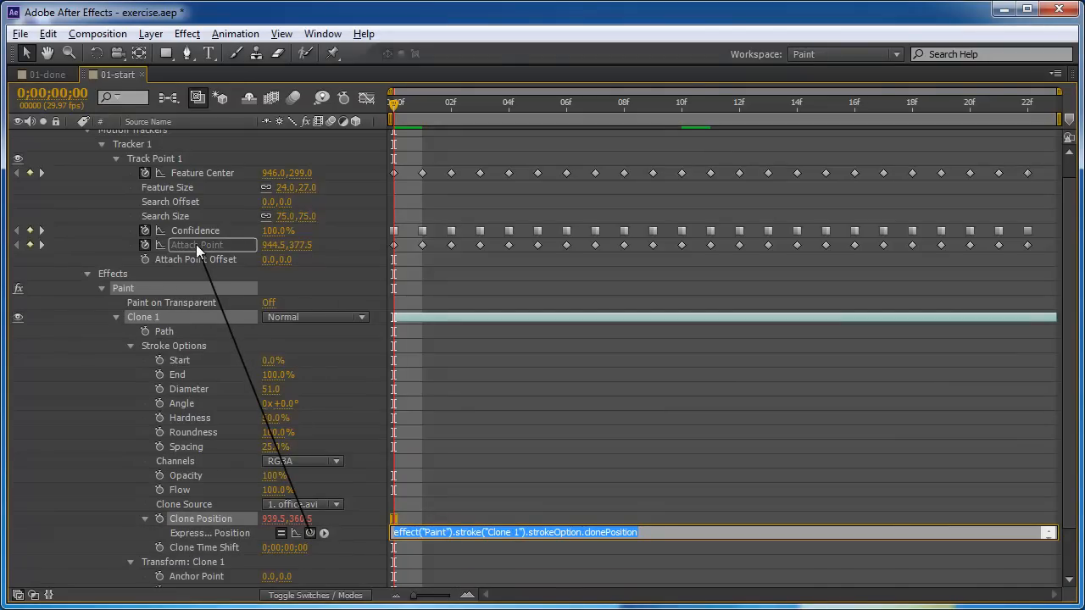